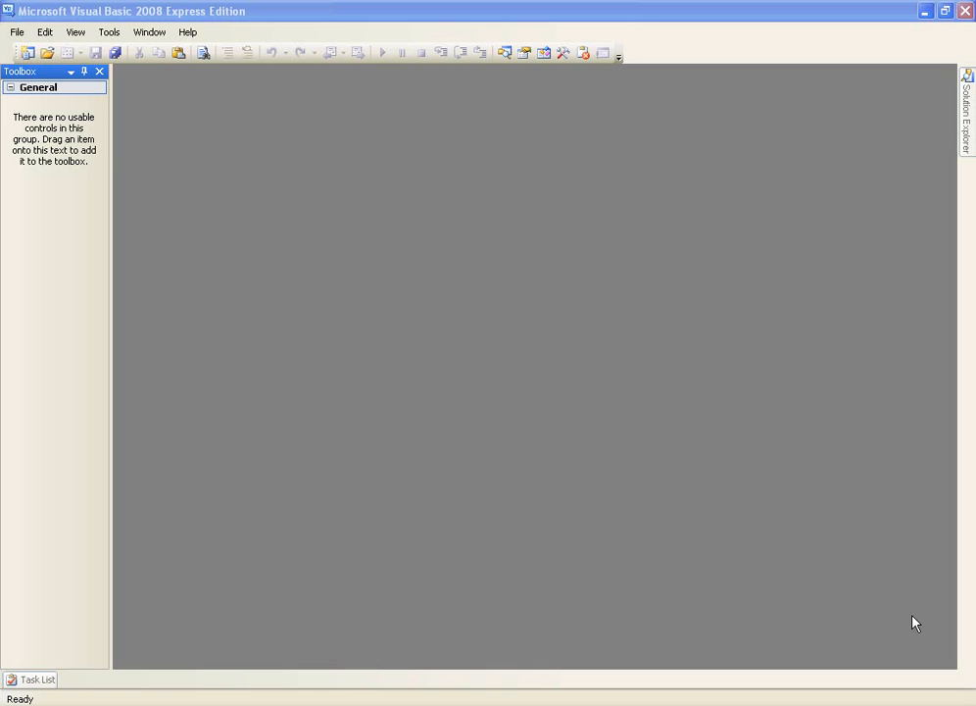
Step: Create a new Windows Forms Application project named Timer
click(26, 51)
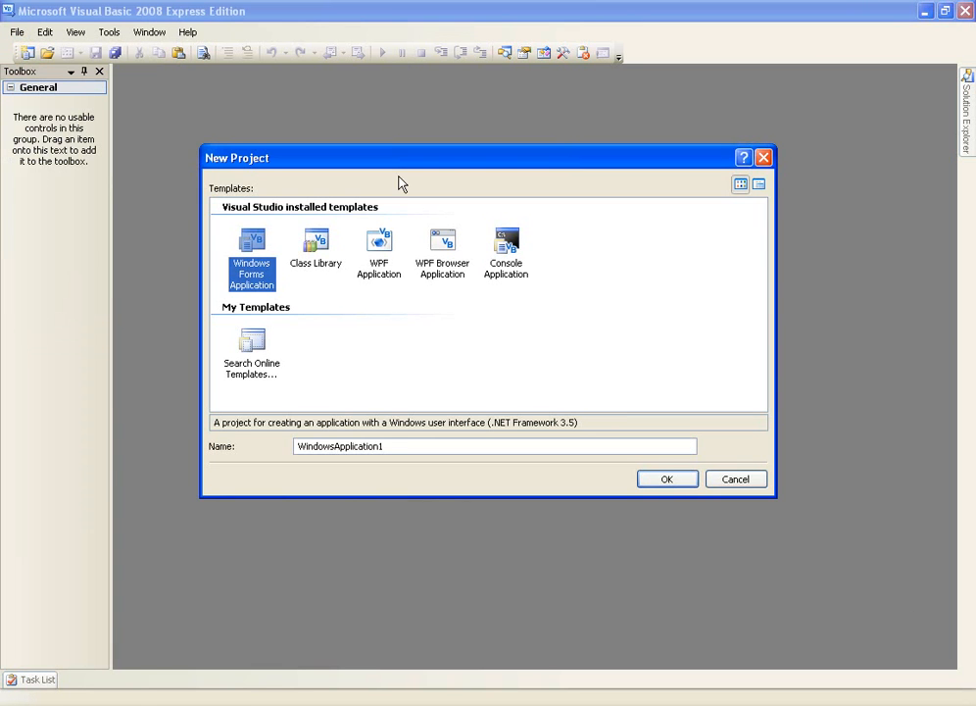
text(T)
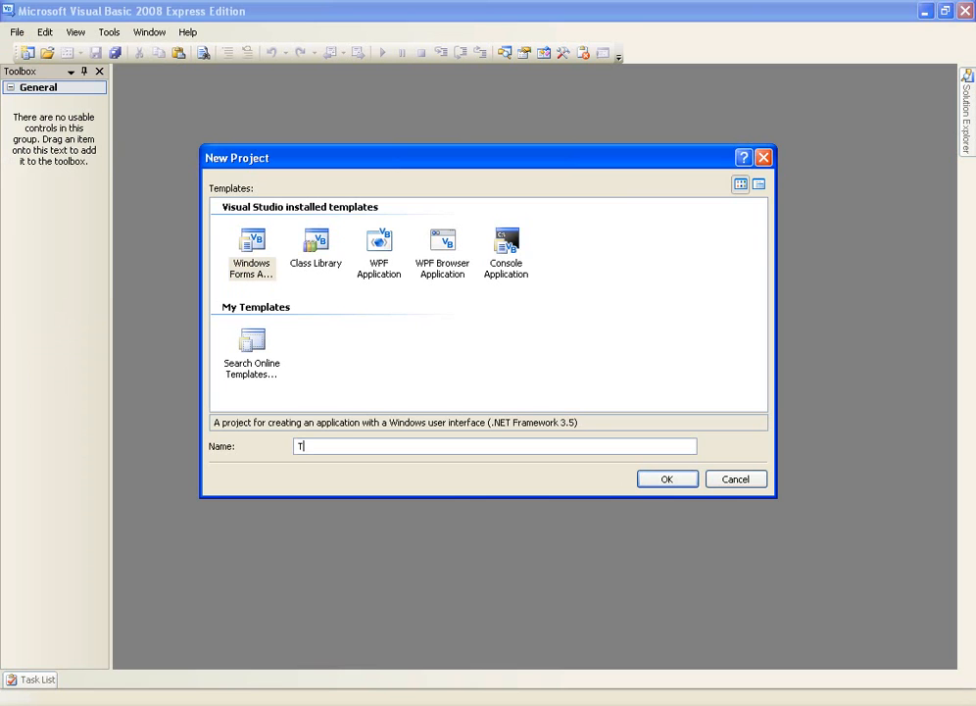
click(666, 479)
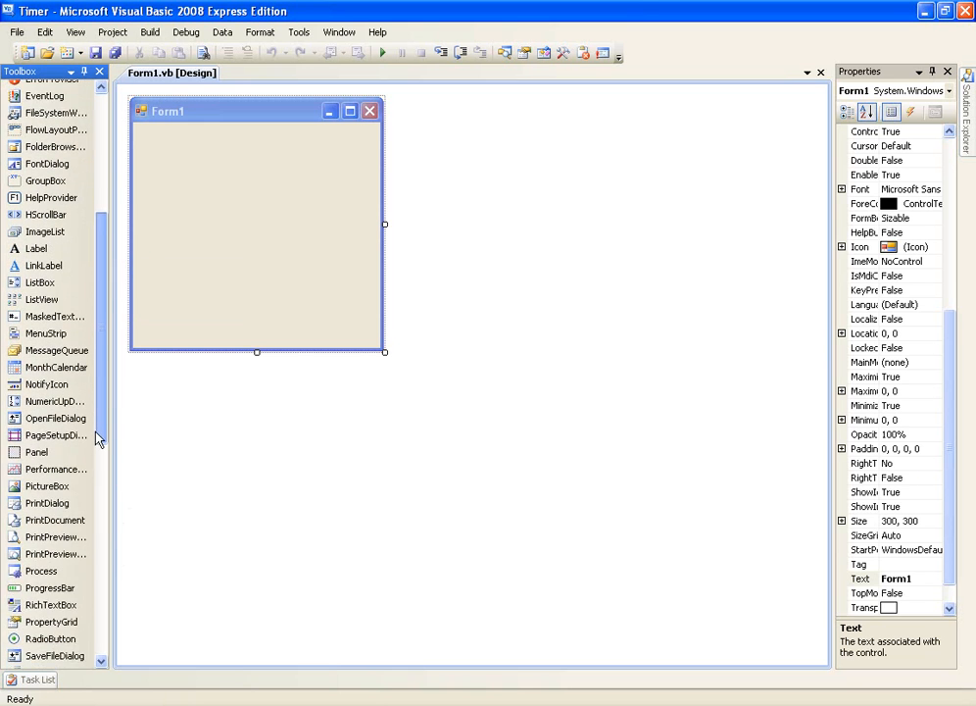
Step: Scroll the Toolbox to reach the Timer and TextBox controls for Form1
scroll(down, 3)
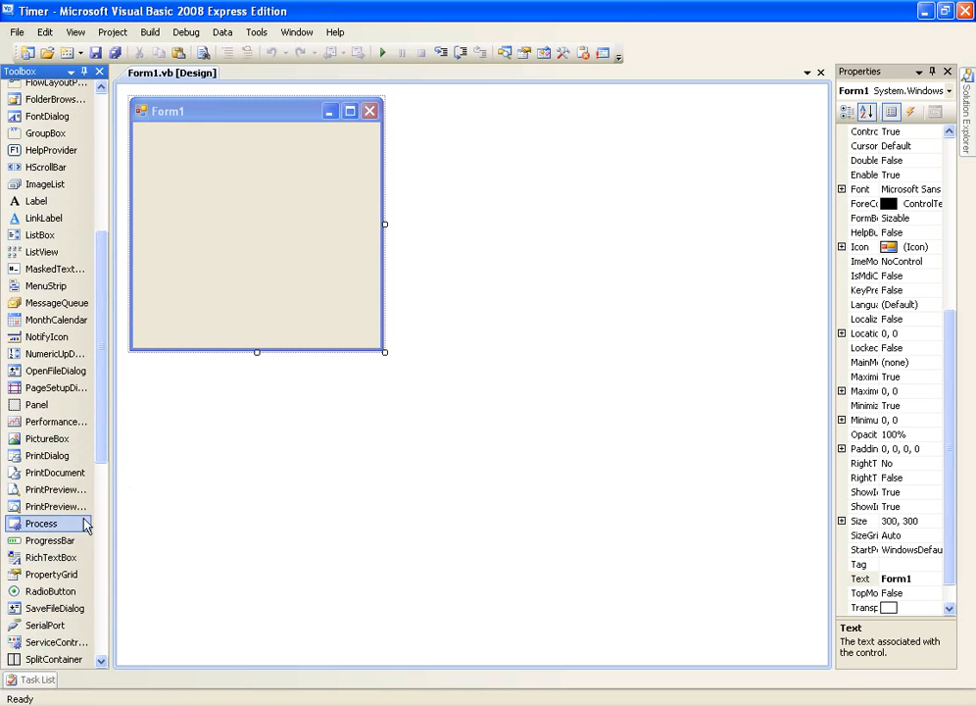
scroll(down, 3)
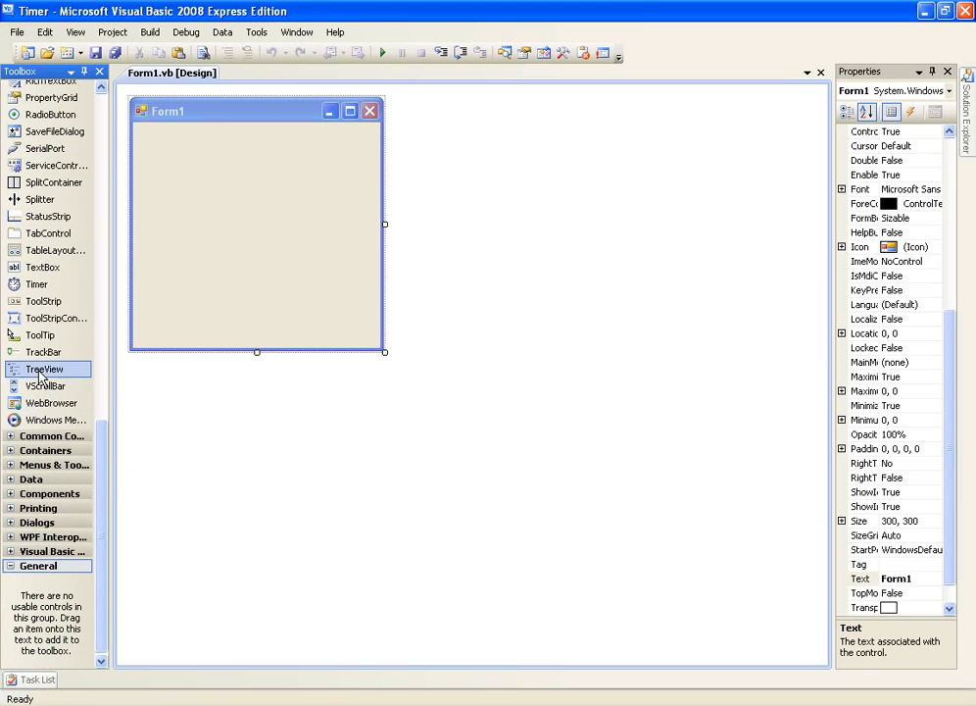
mouse_move(49, 302)
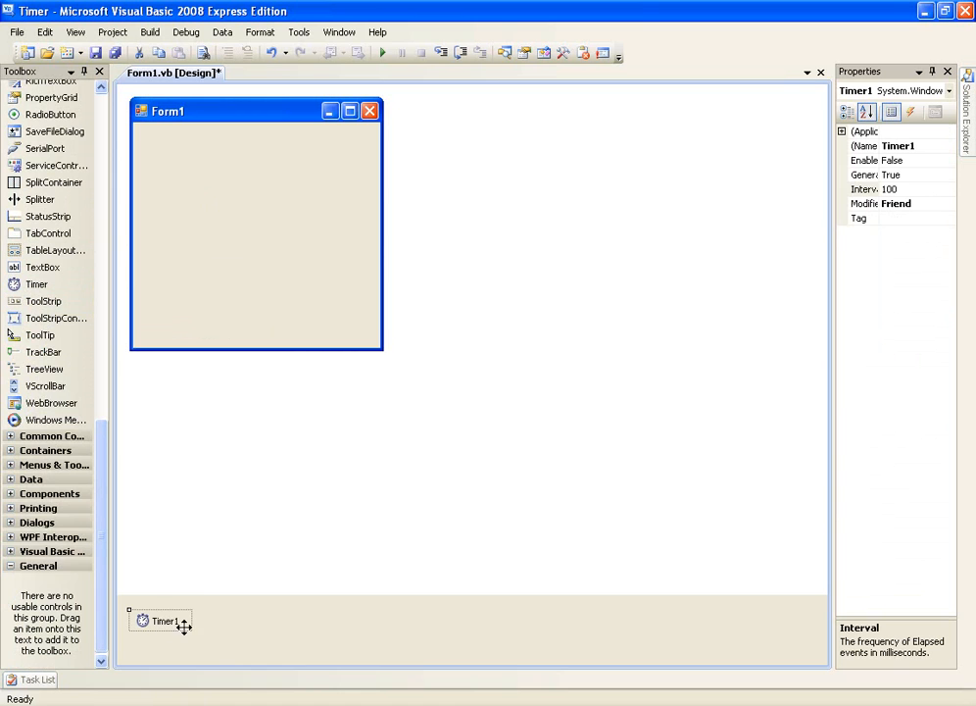
mouse_move(131, 474)
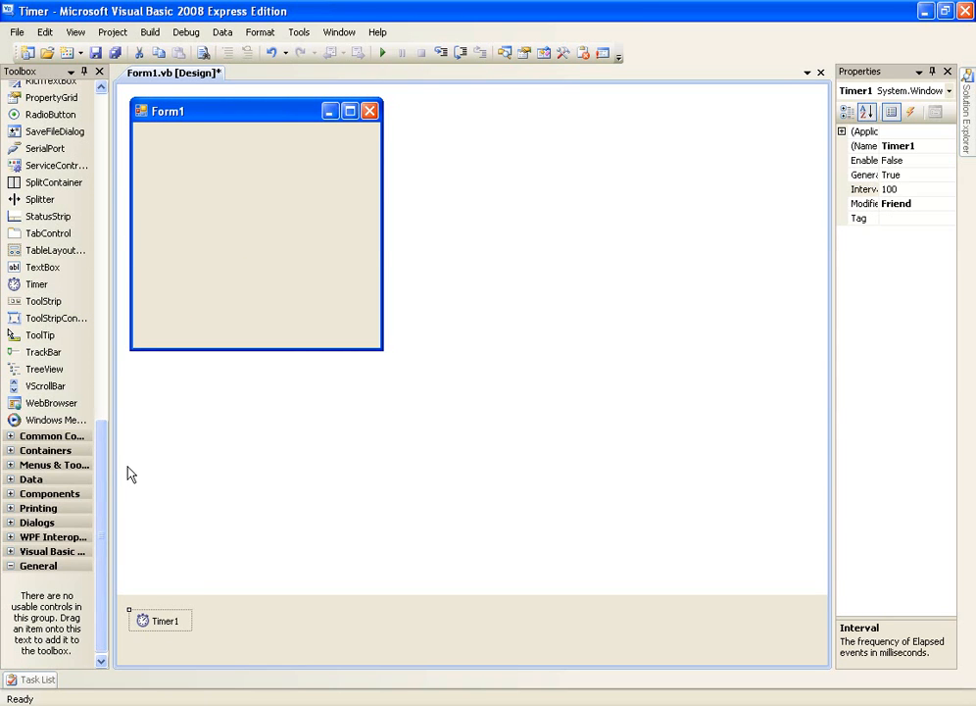
mouse_move(102, 465)
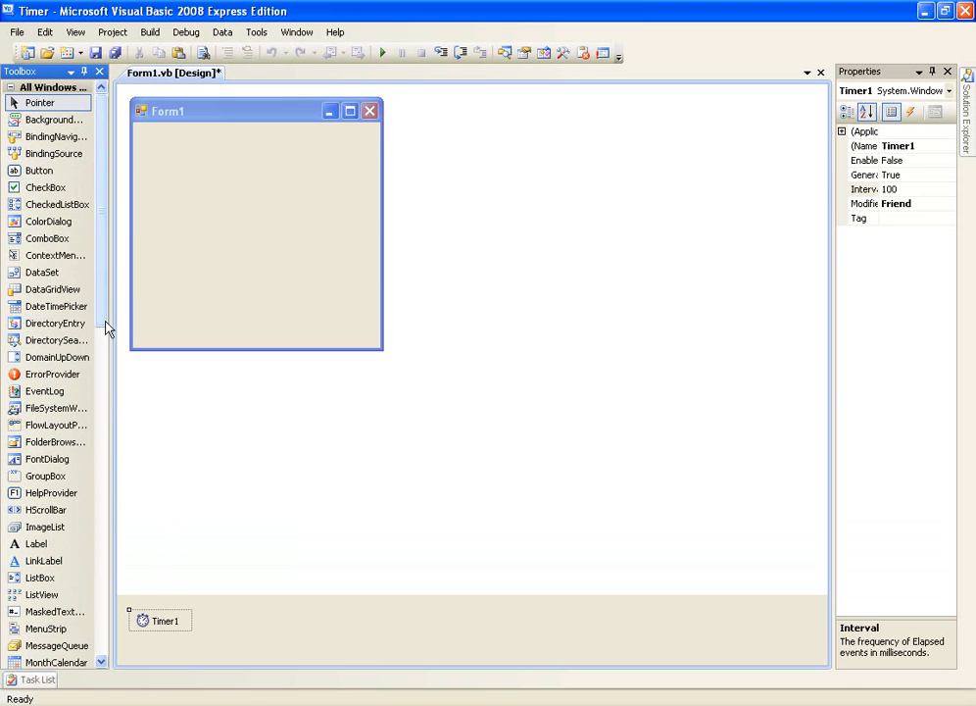
scroll(down, 3)
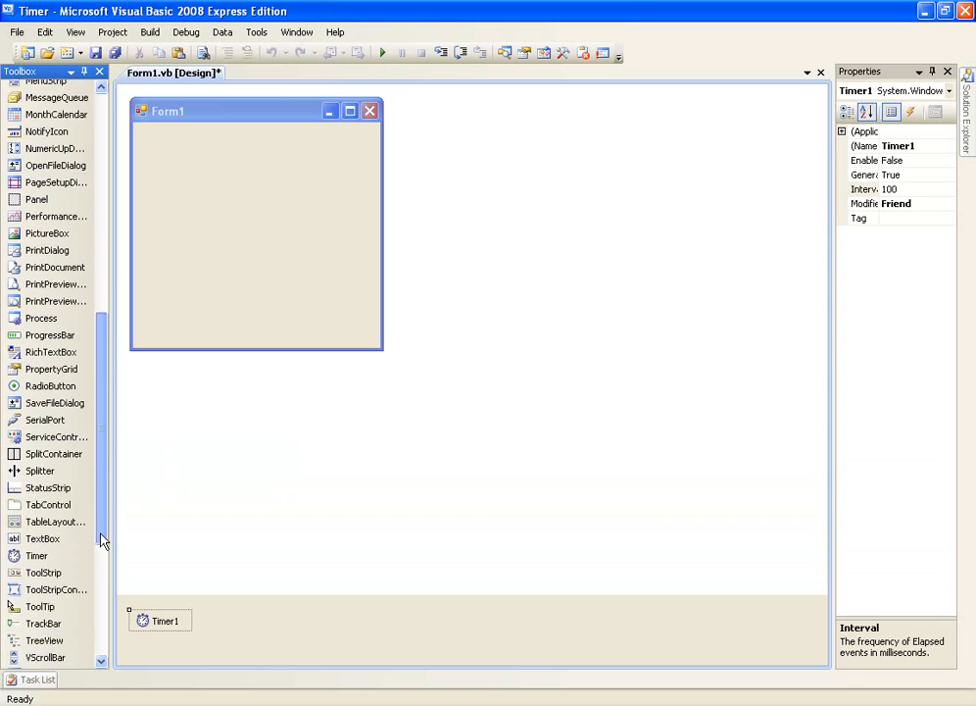
scroll(down, 3)
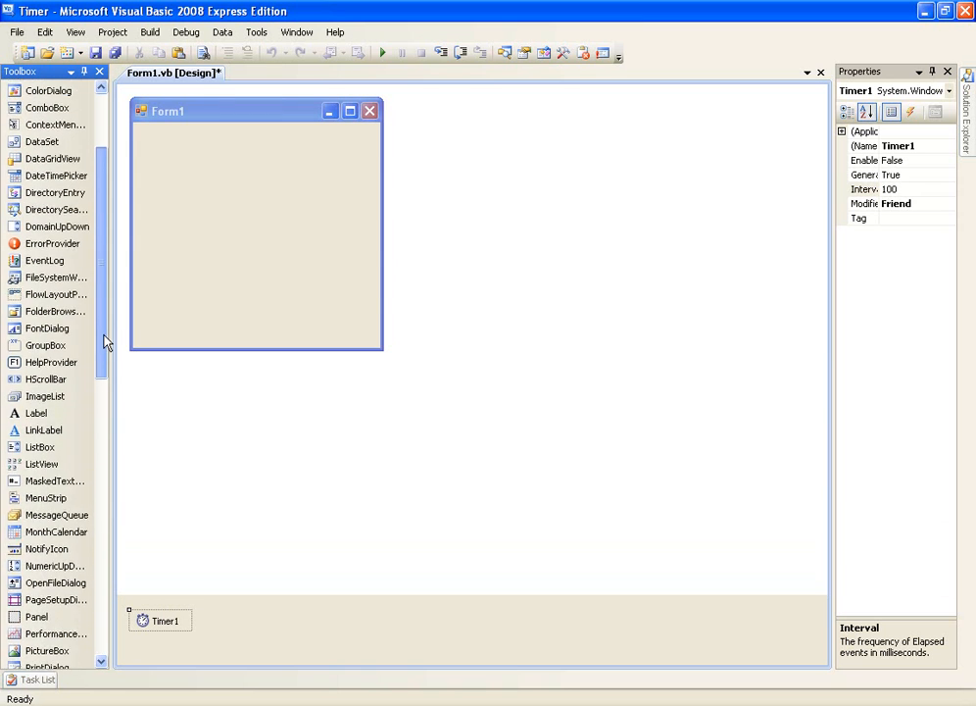
scroll(down, 3)
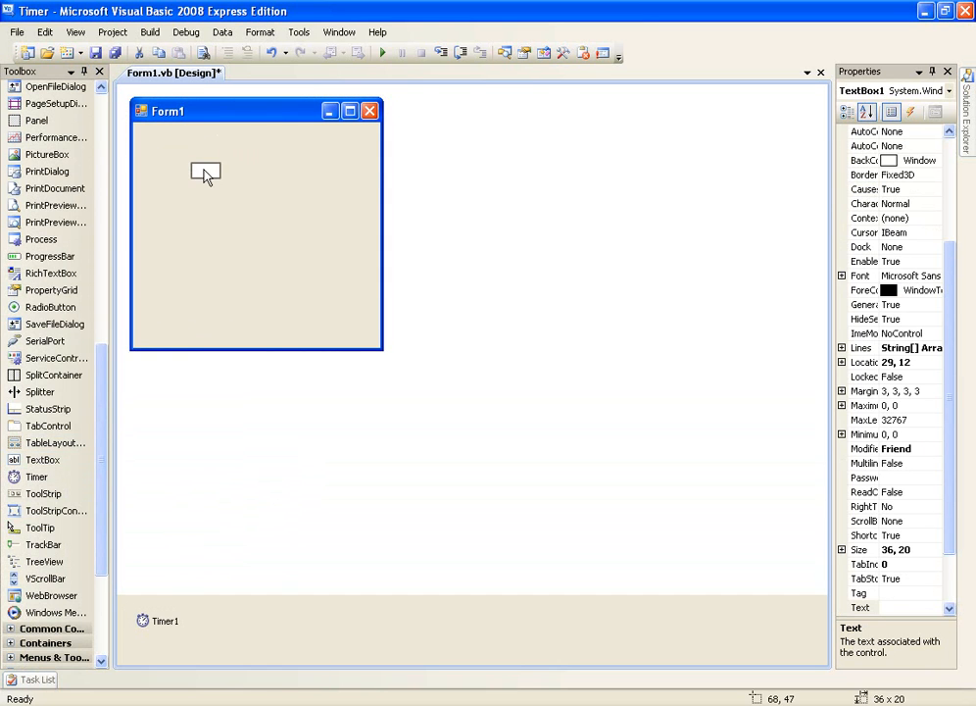
Step: Draw TextBox1 showing 1 and add a button labeled Start beneath it, shrinking Form1 to fit
drag(206, 172, 235, 149)
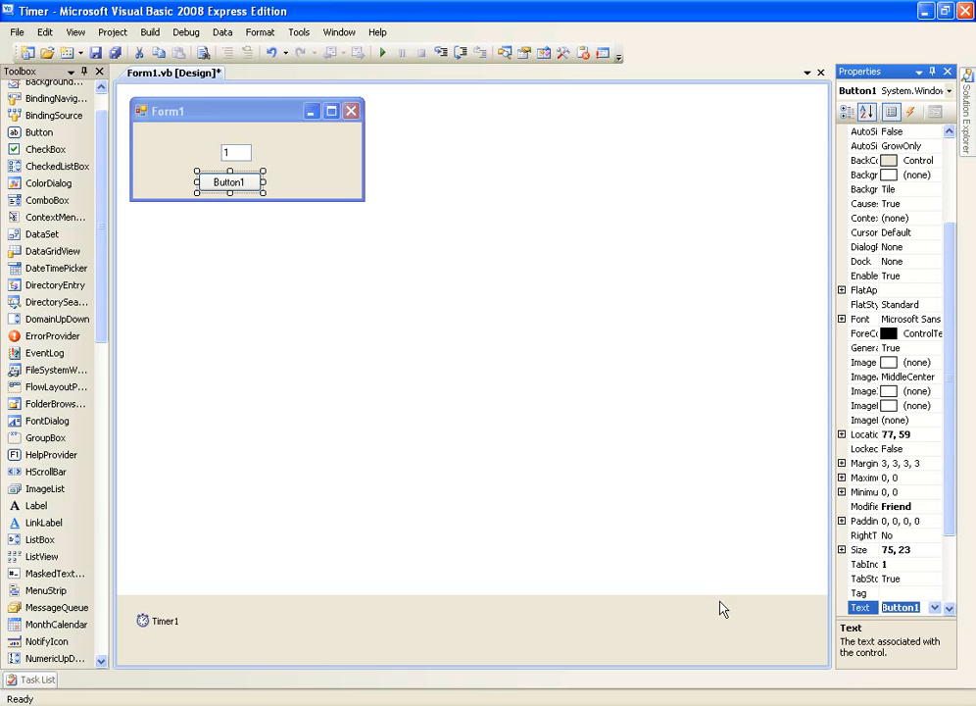
text(Start)
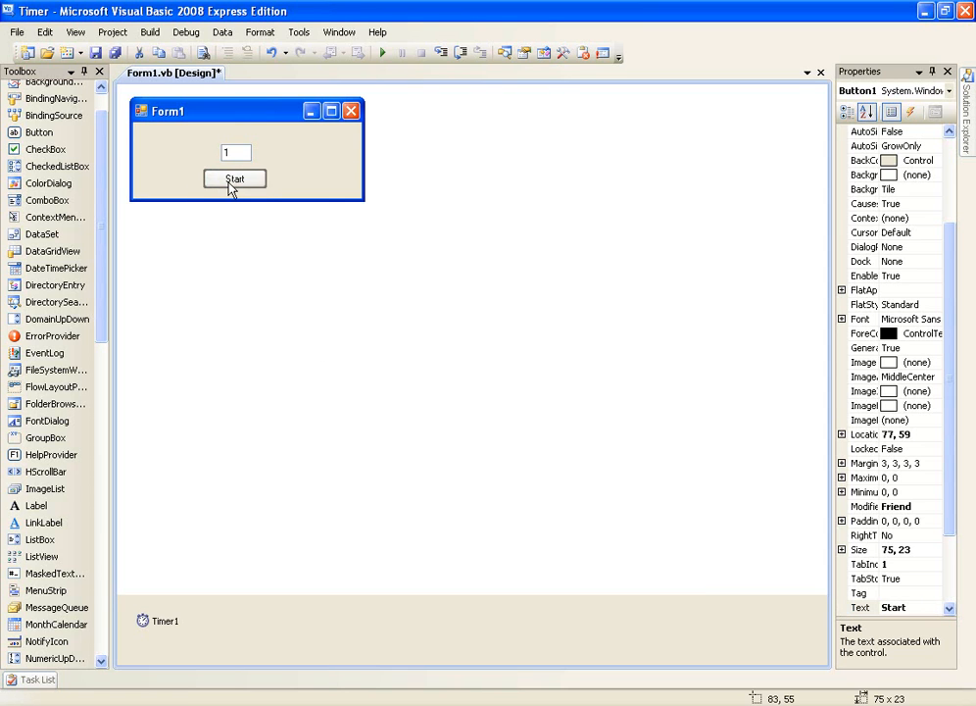
click(236, 178)
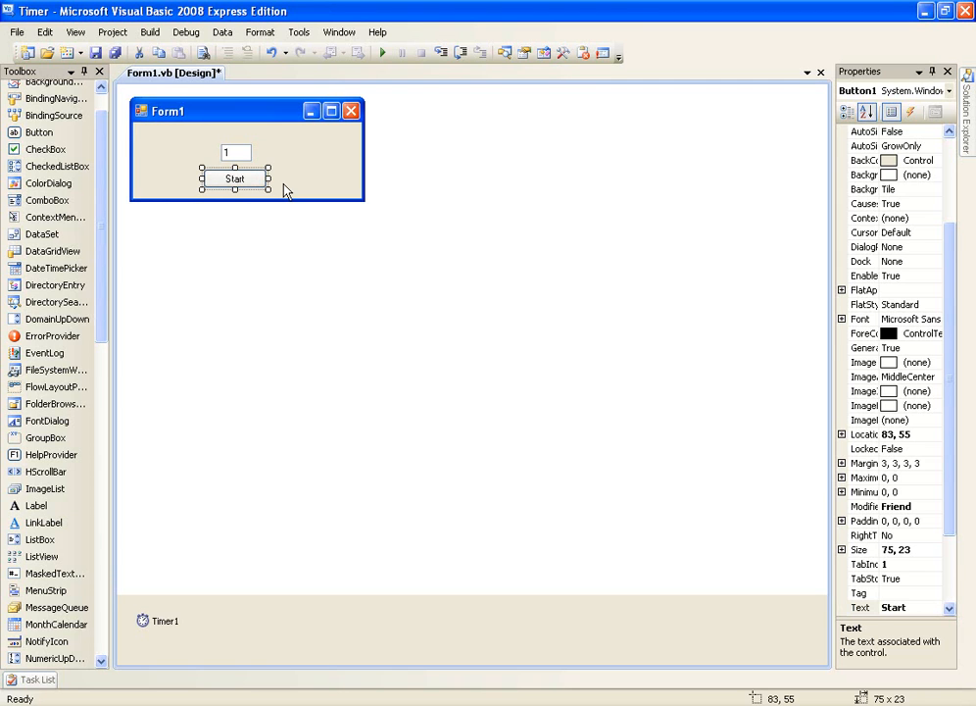
mouse_move(278, 223)
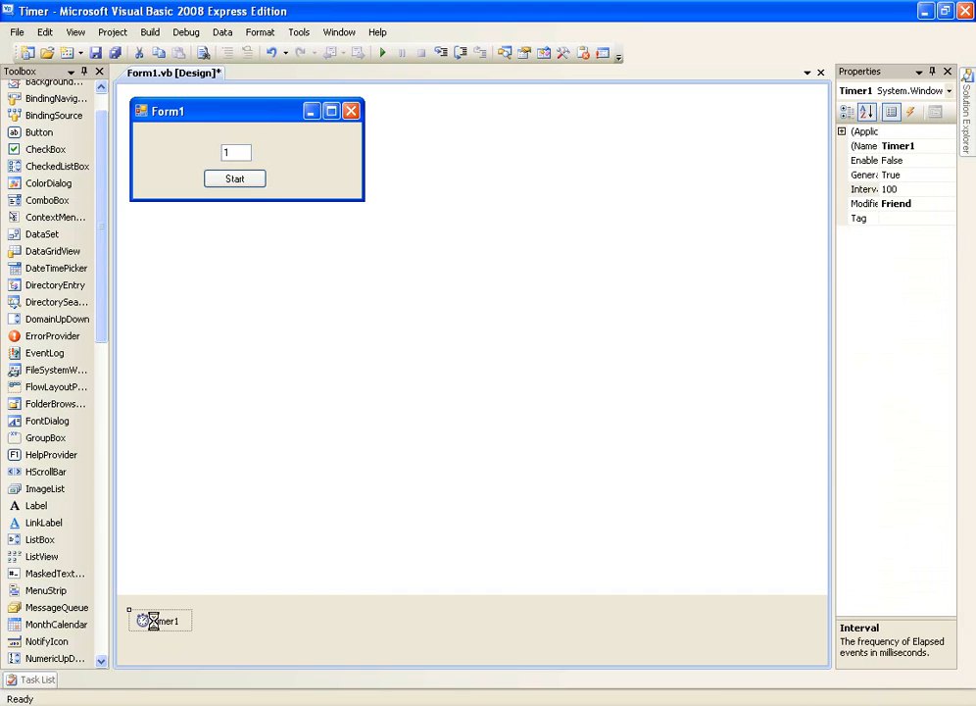
Step: Write TextBox1.Text = TextBox1.Text + 1 in the Timer1_Tick handler
double_click(159, 620)
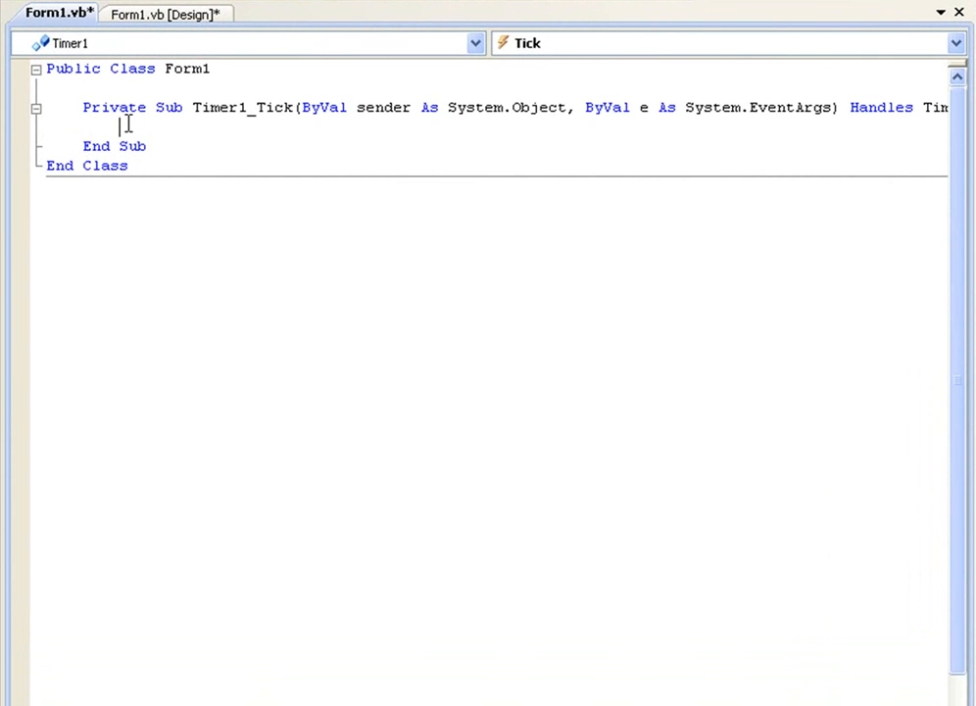
text(TextBox1.text)
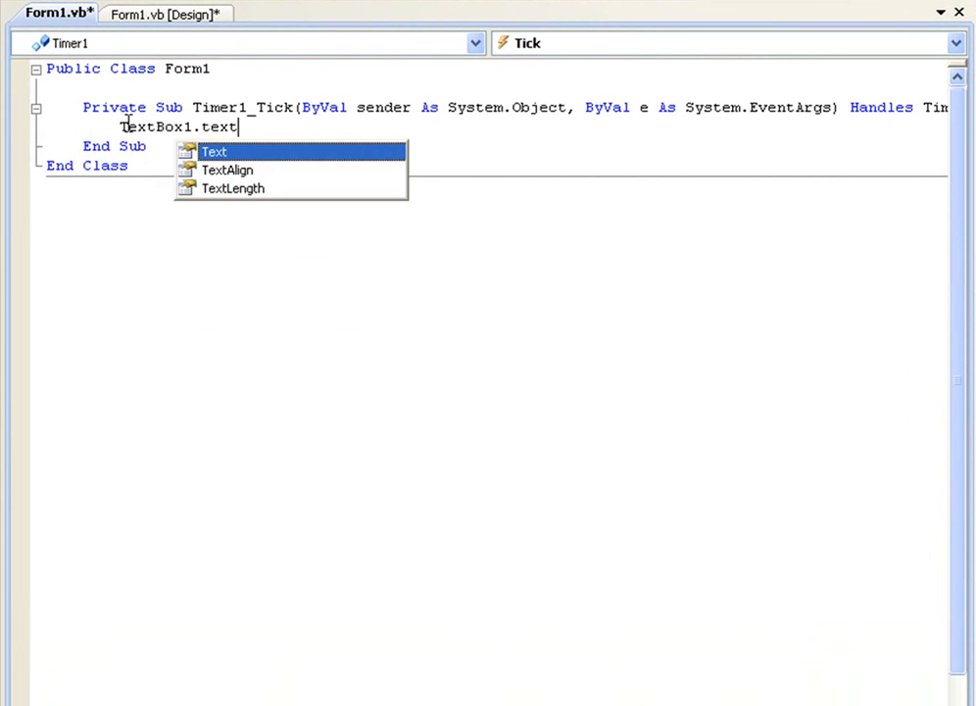
text(= textbox1)
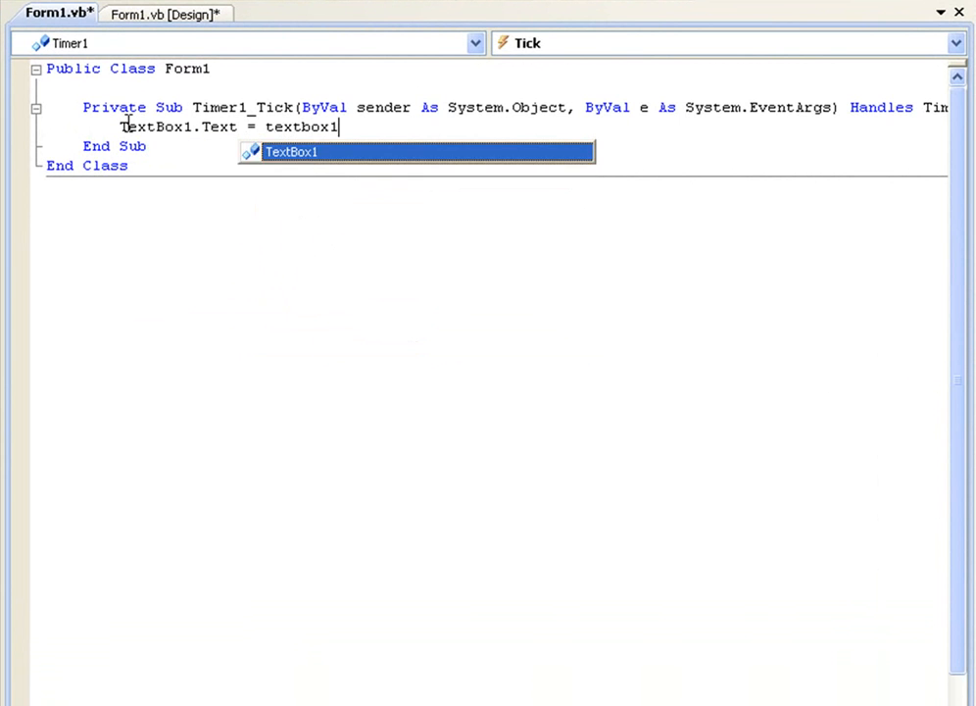
text(.Text +)
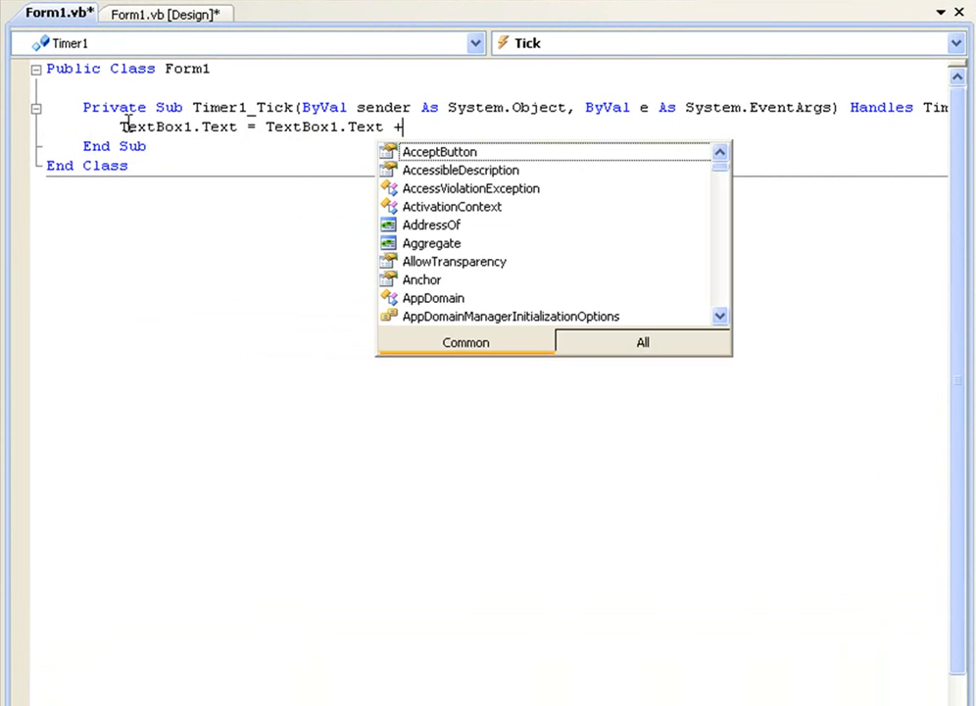
text(1)
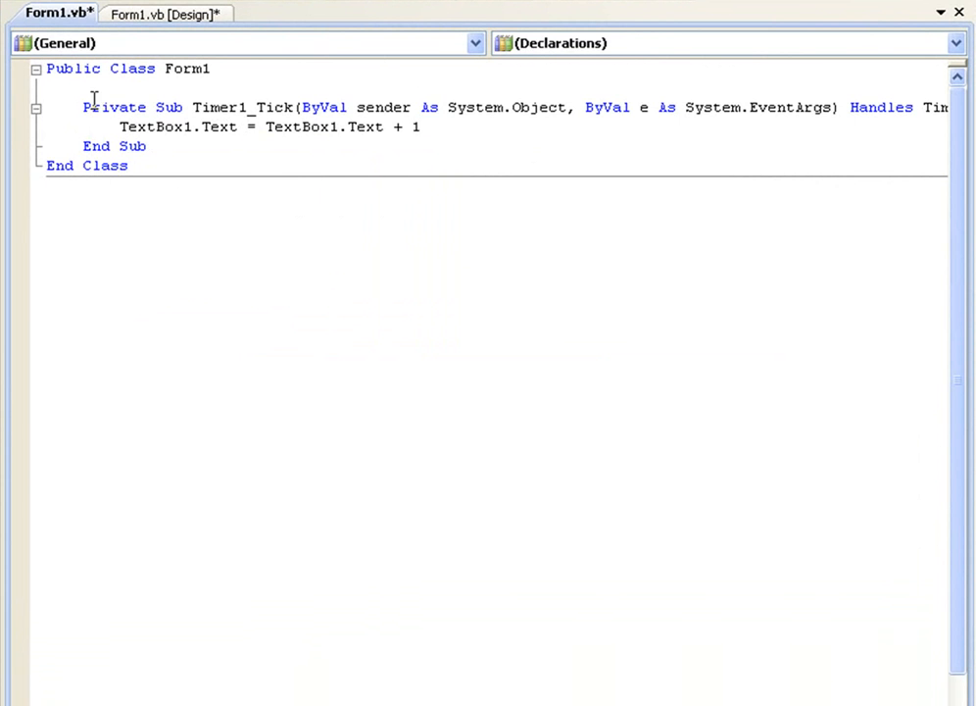
mouse_move(149, 125)
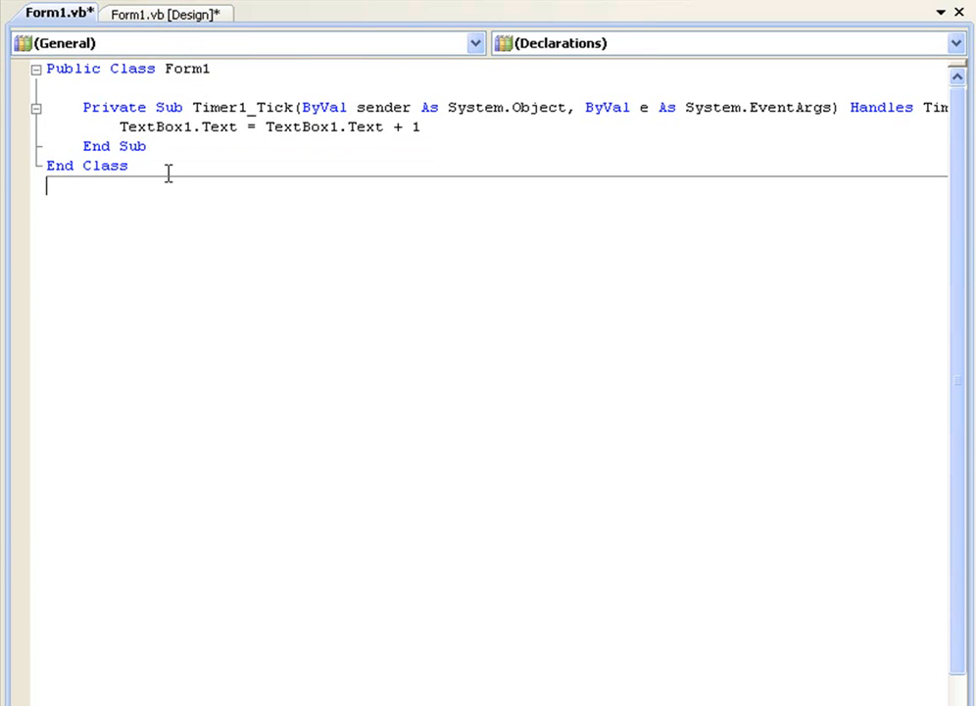
mouse_move(215, 110)
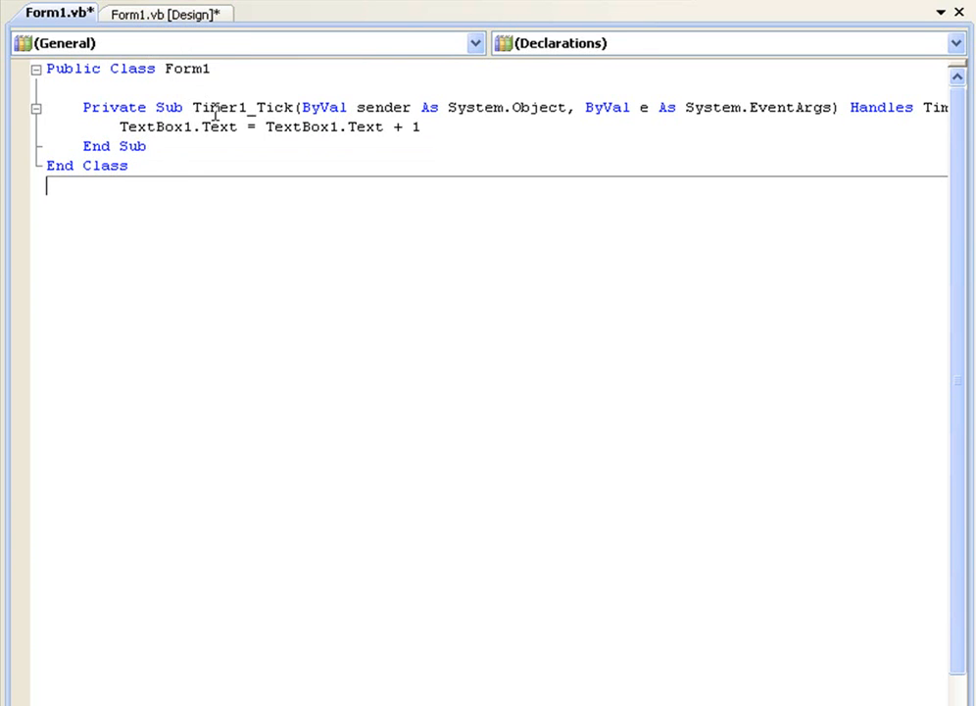
mouse_move(165, 12)
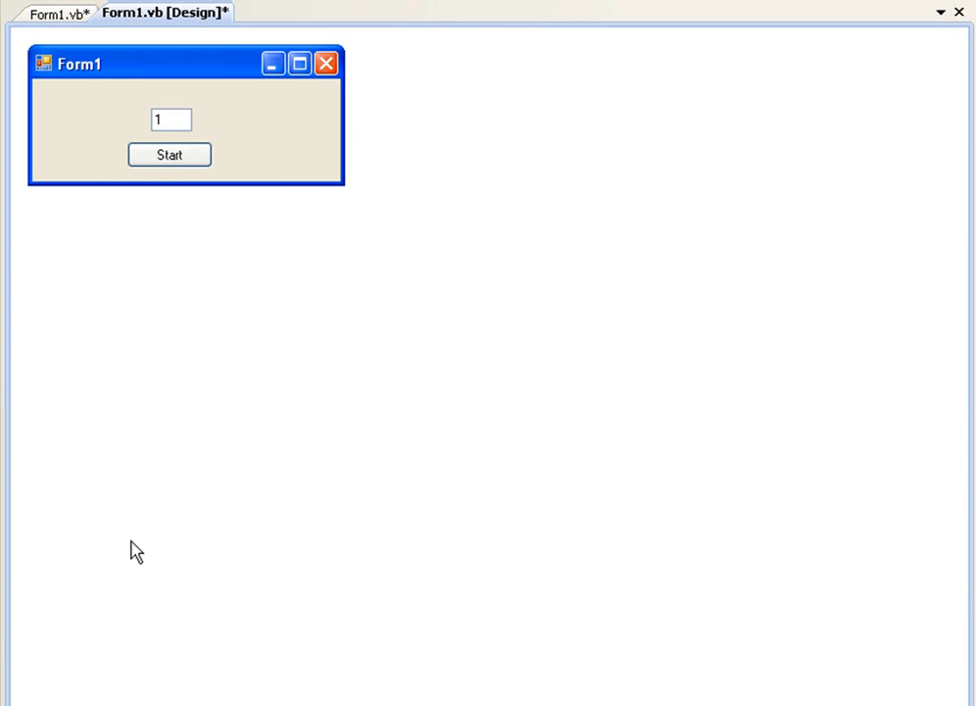
Step: Write Timer1.Start() and Timer1.Enabled = True in the Button1_Click handler
click(55, 12)
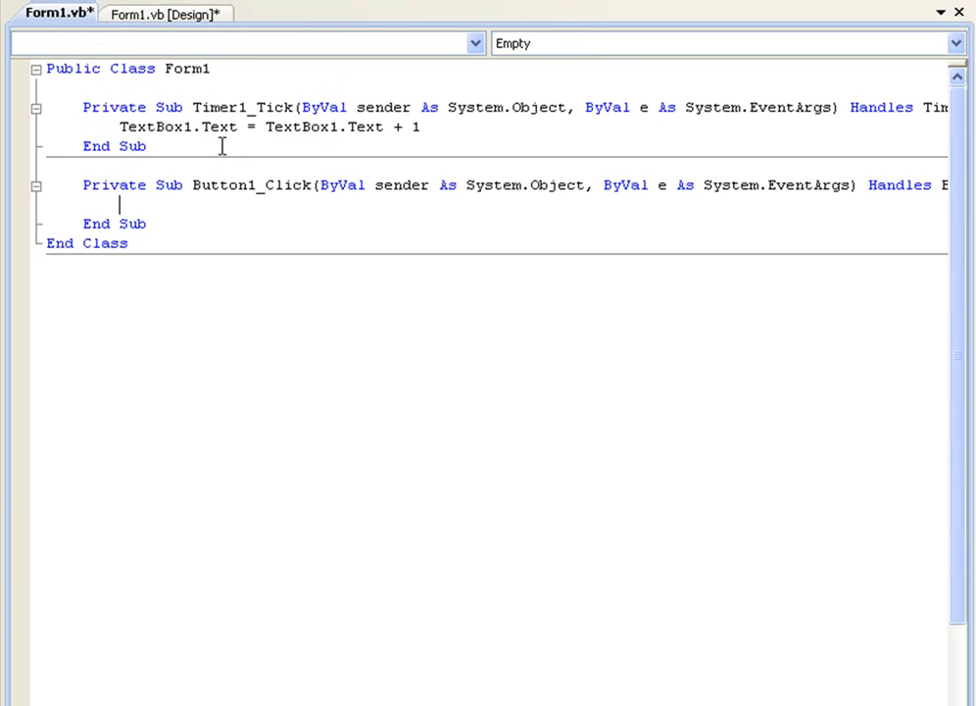
click(120, 202)
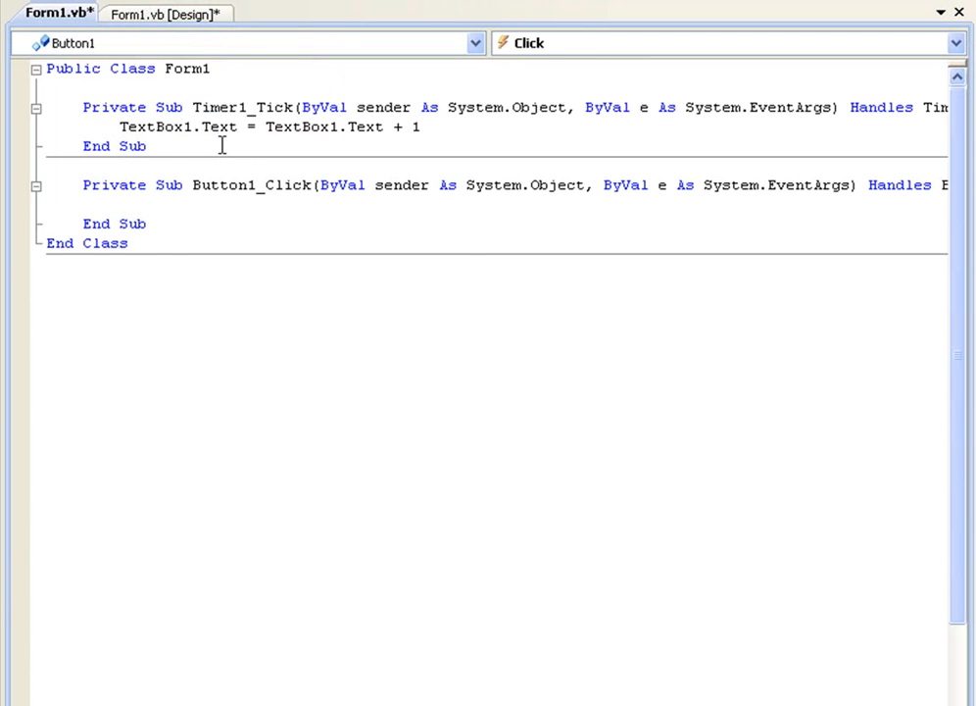
text(Timer1.Start()
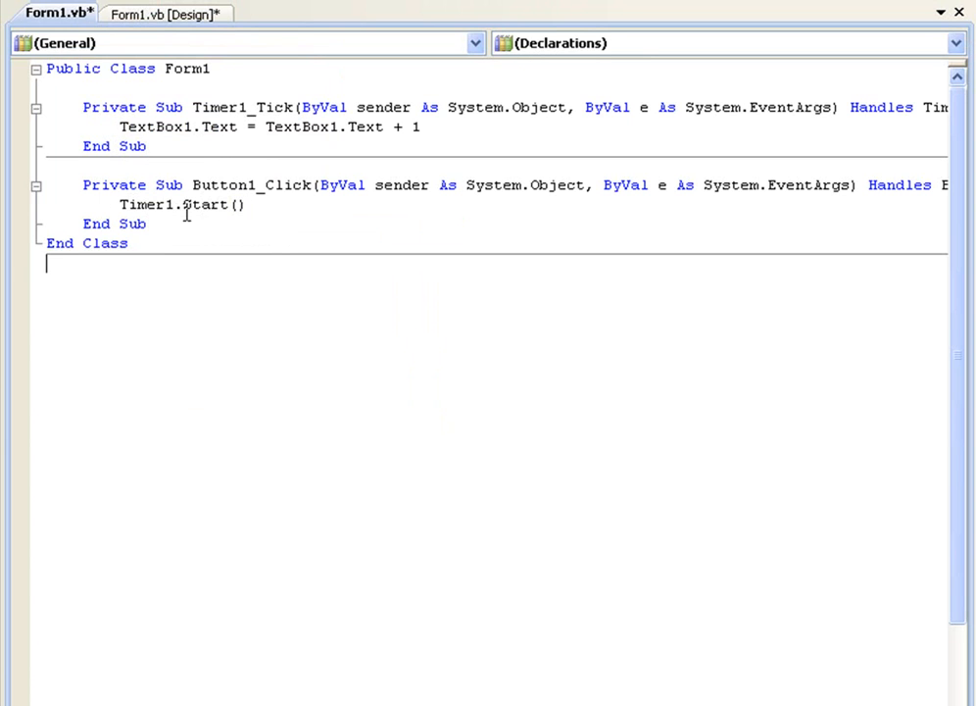
text(Timer1.Ena)
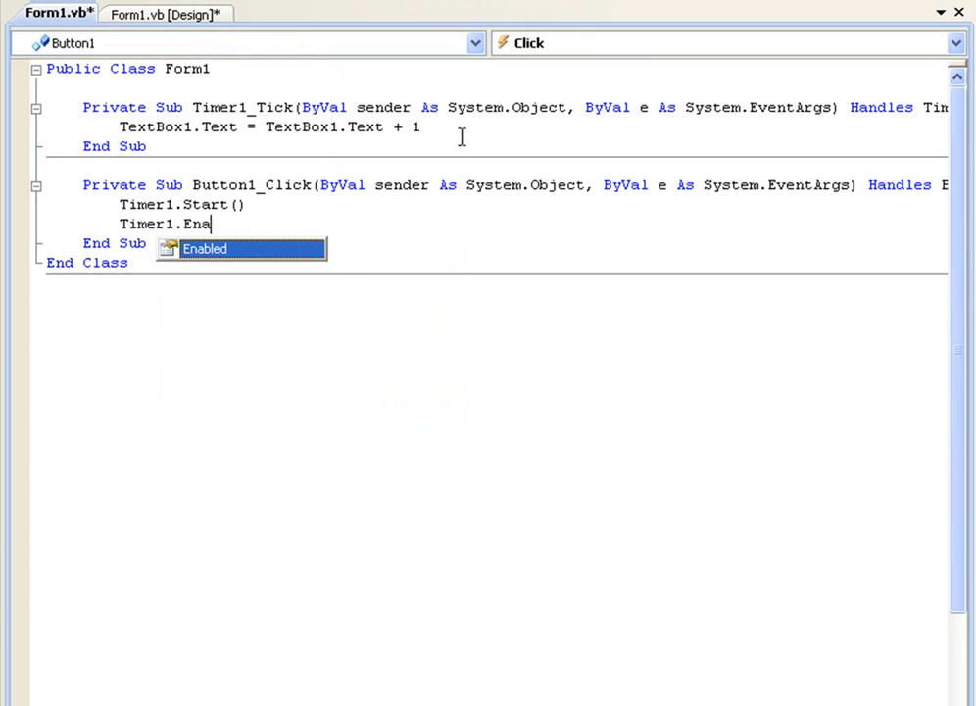
text(bled = True)
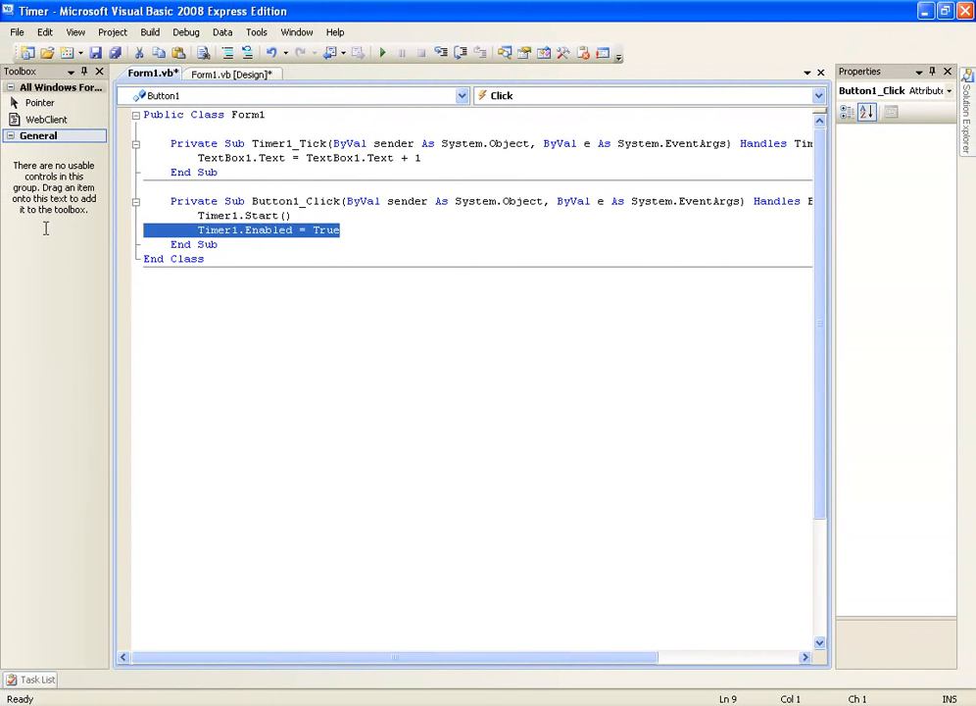
Step: Move the Start button left and place a second button beside it on Form1
key(Delete)
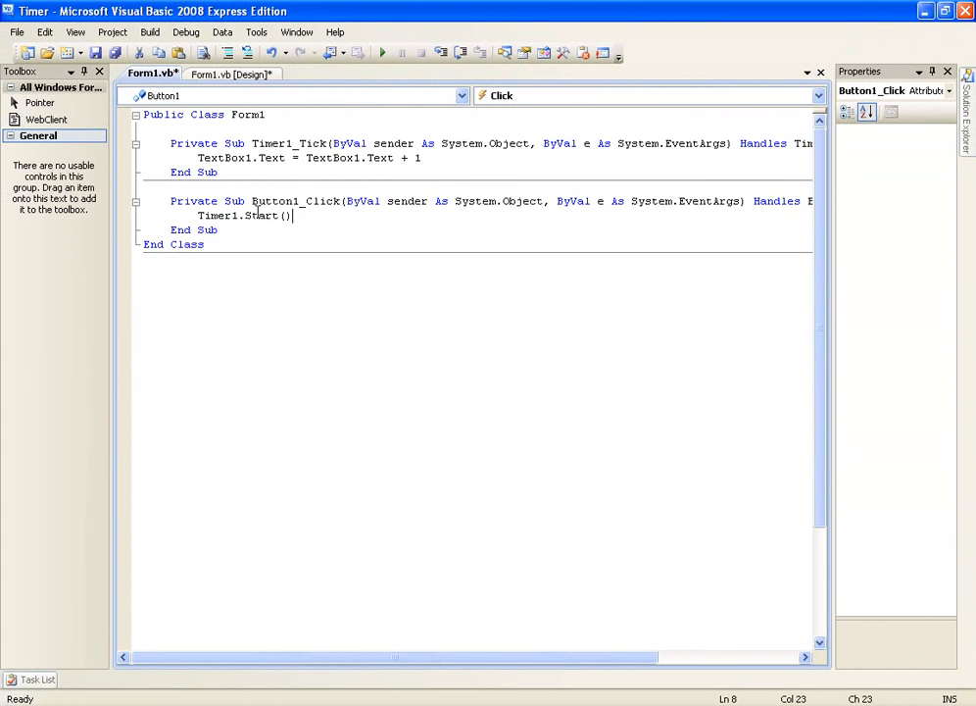
click(232, 74)
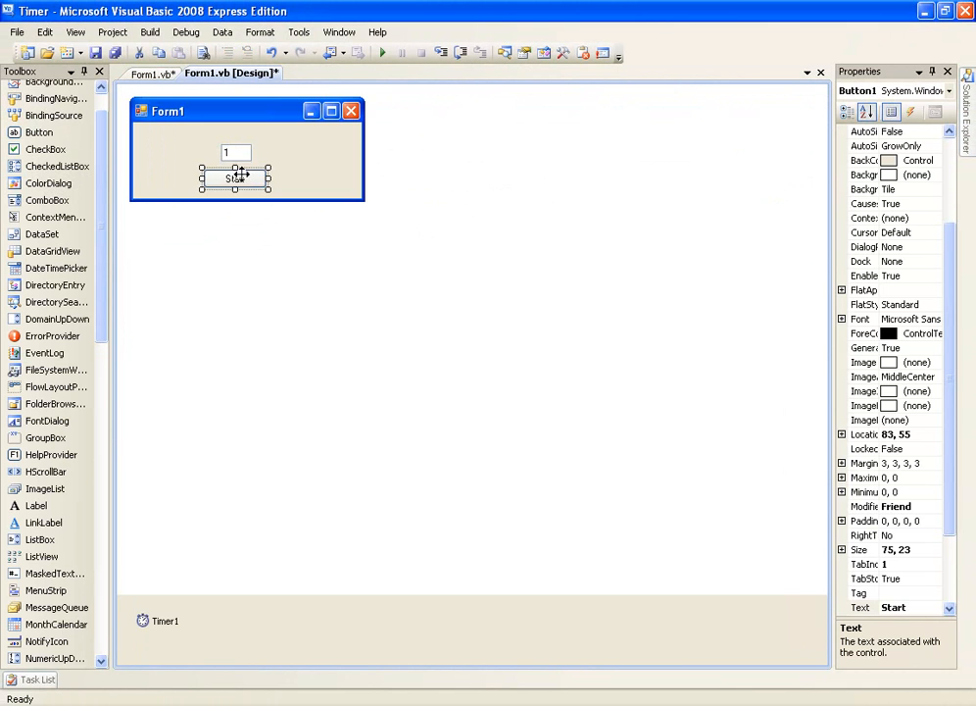
drag(236, 176, 204, 176)
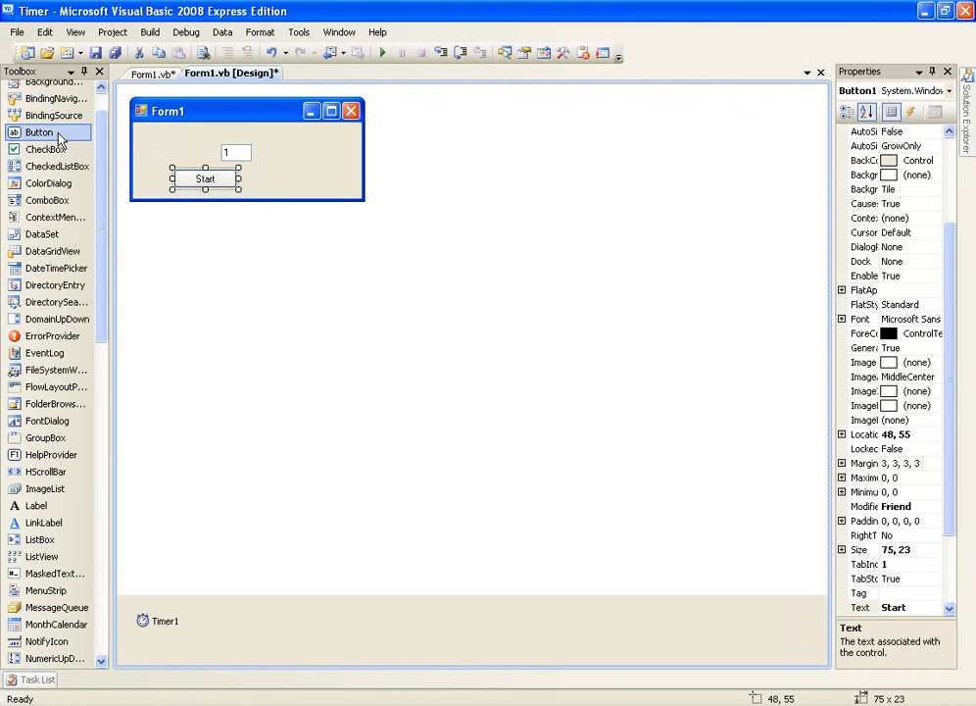
drag(39, 133, 280, 183)
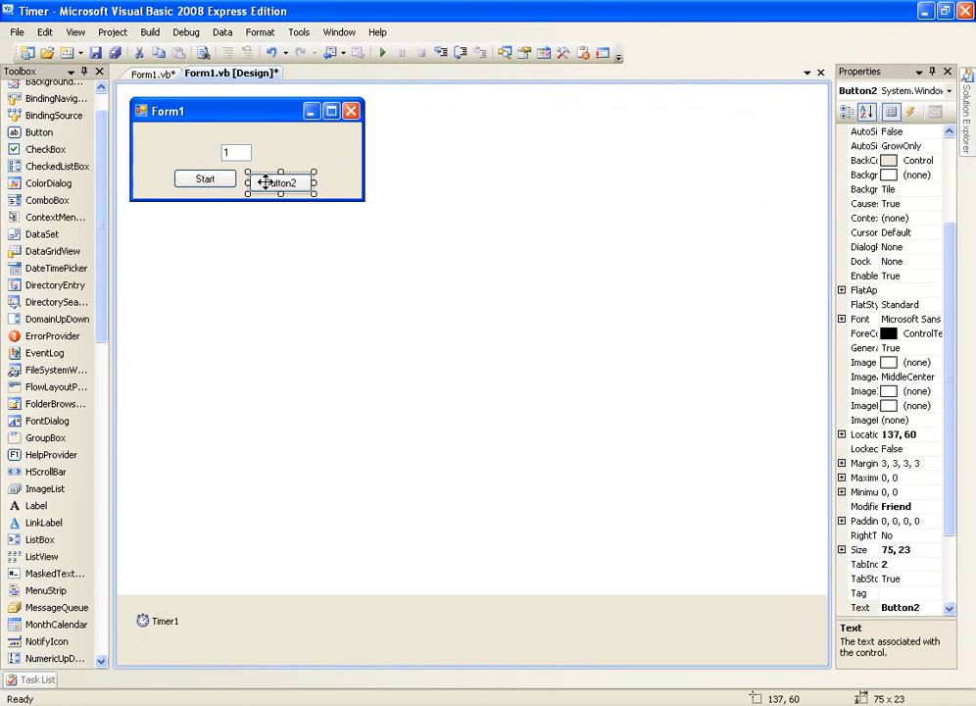
drag(278, 182, 274, 177)
text(Timer1)
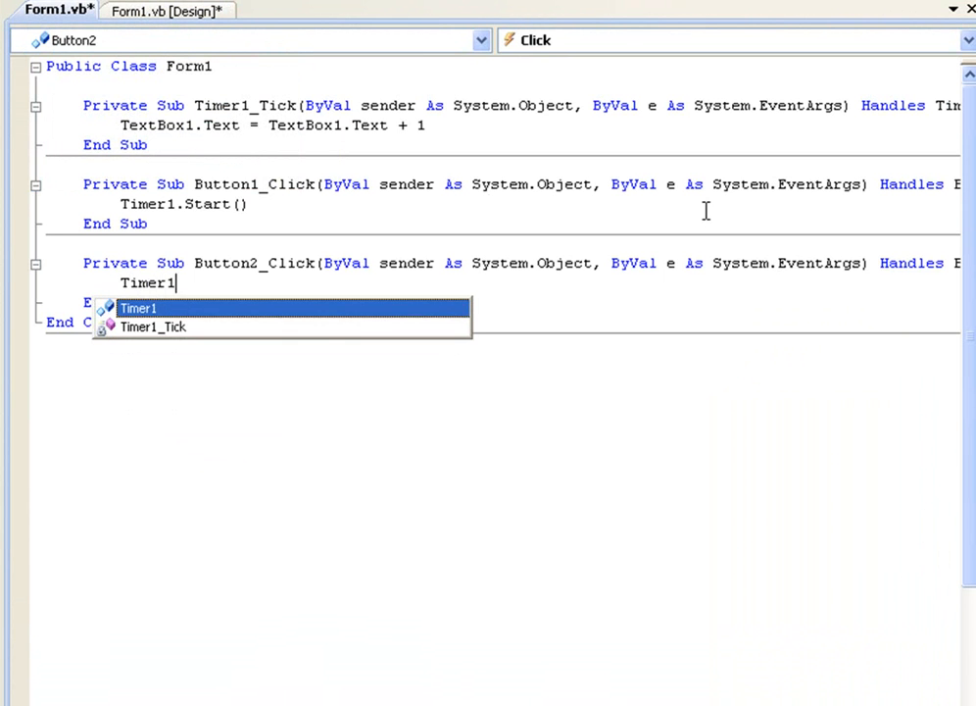
Step: Write Timer1.Stop() in the Button2_Click handler
text(.Stop())
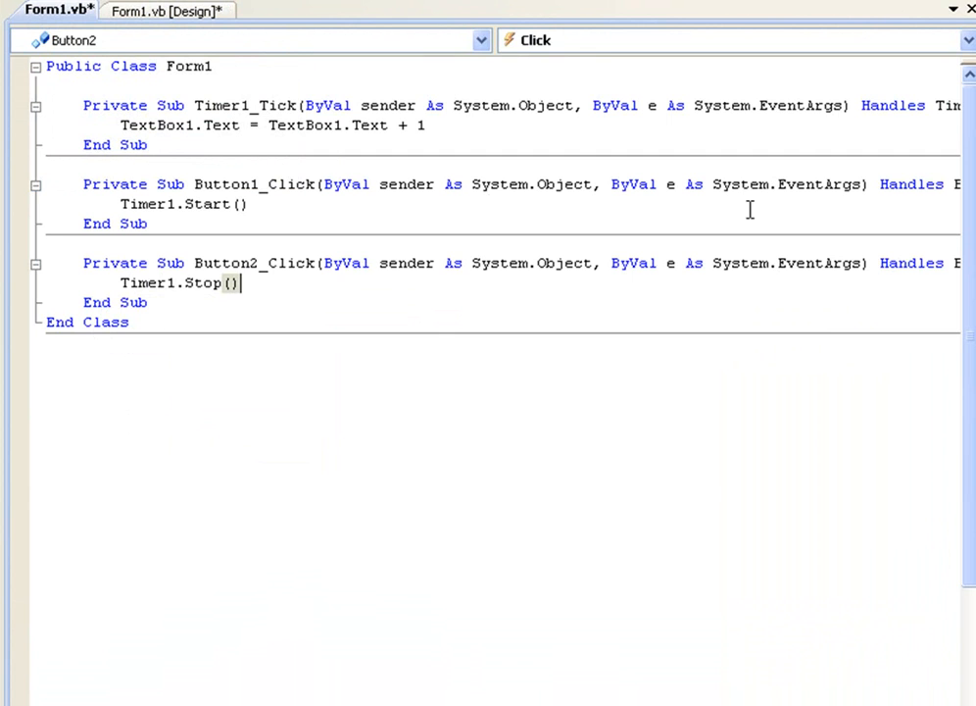
click(47, 341)
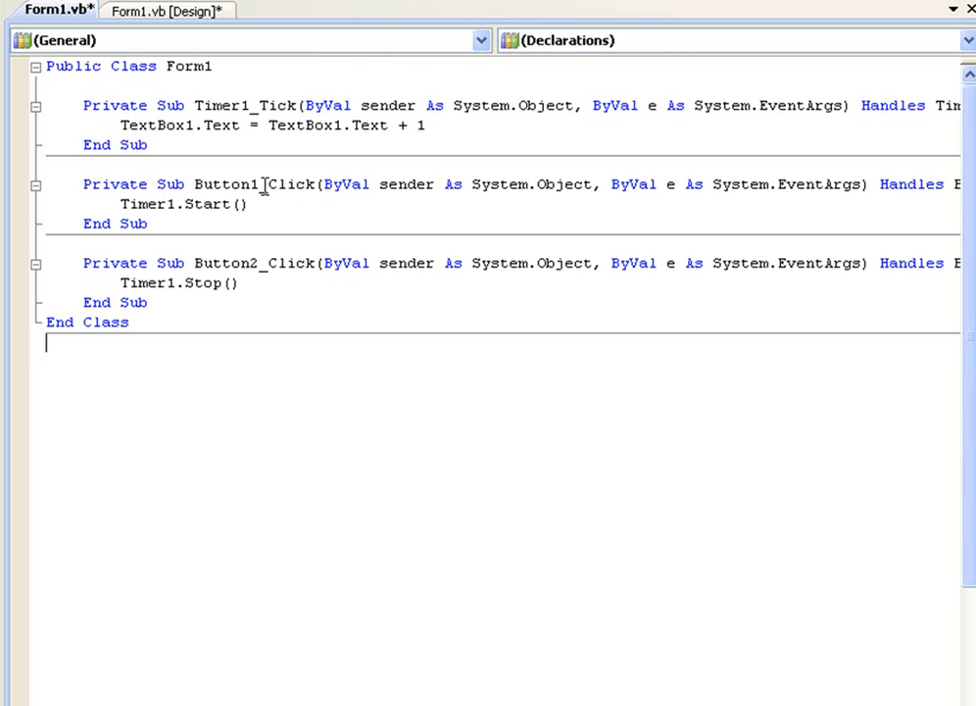
Step: Set Timer1's Interval property to 1000 milliseconds in the designer
click(231, 72)
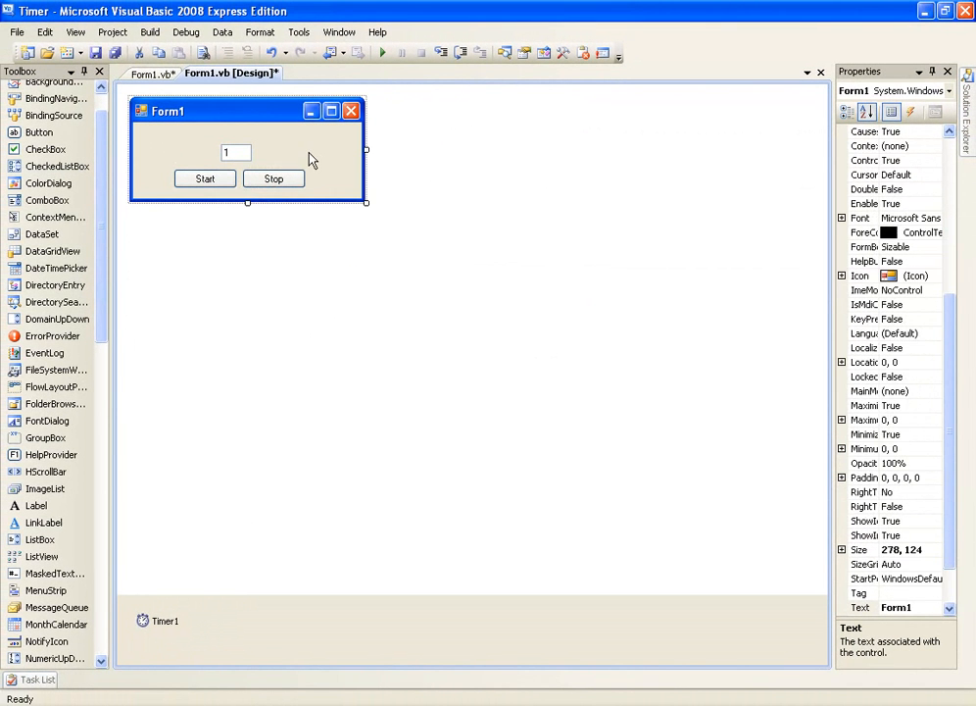
mouse_move(158, 647)
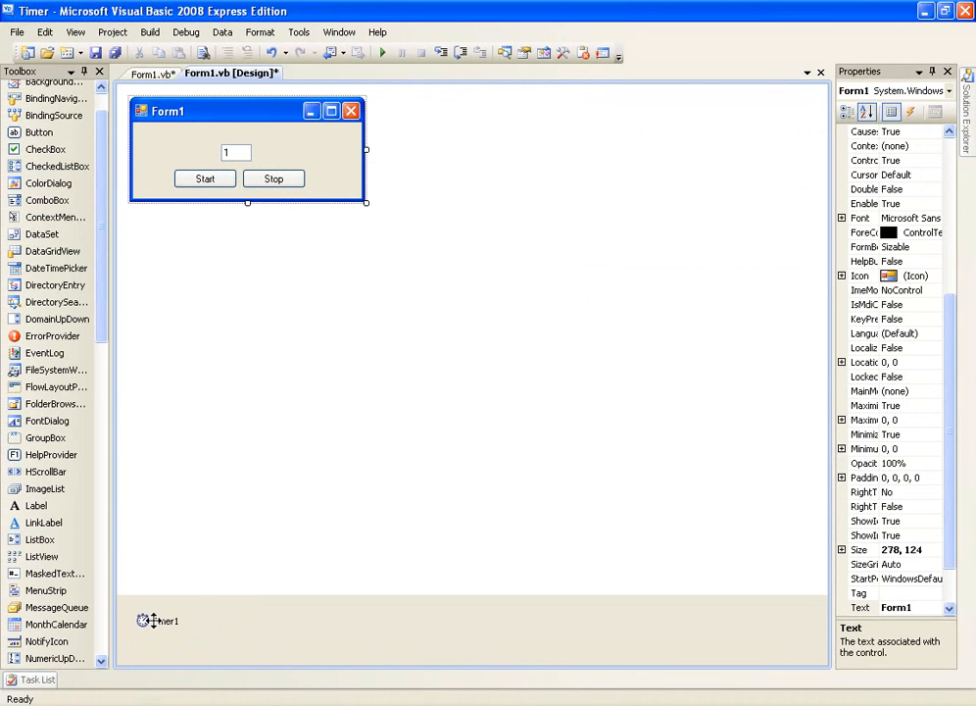
click(165, 620)
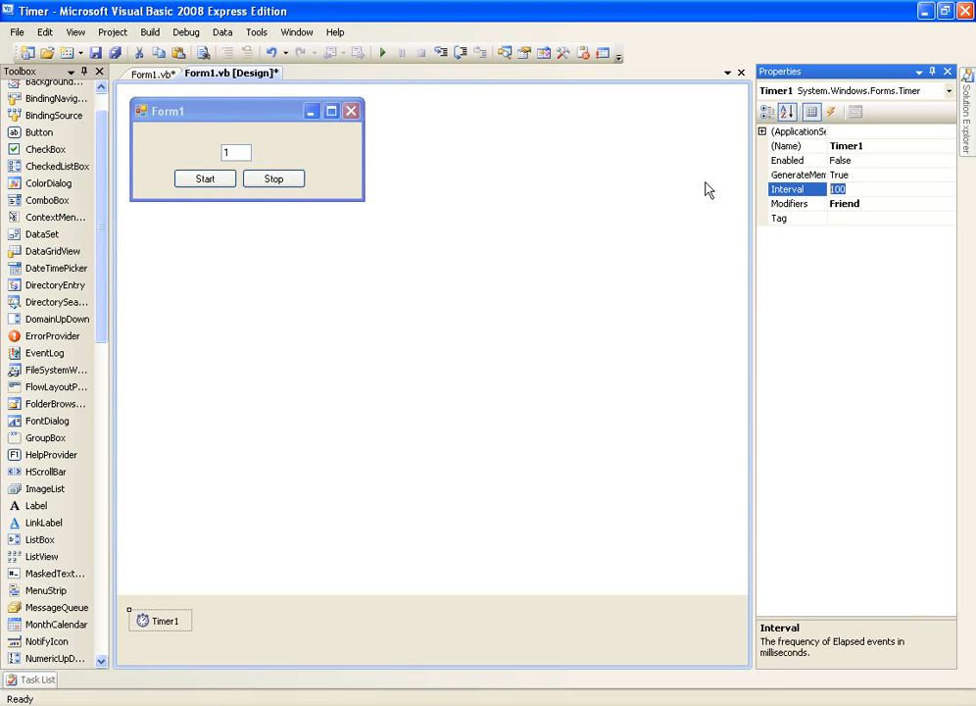
text(1)
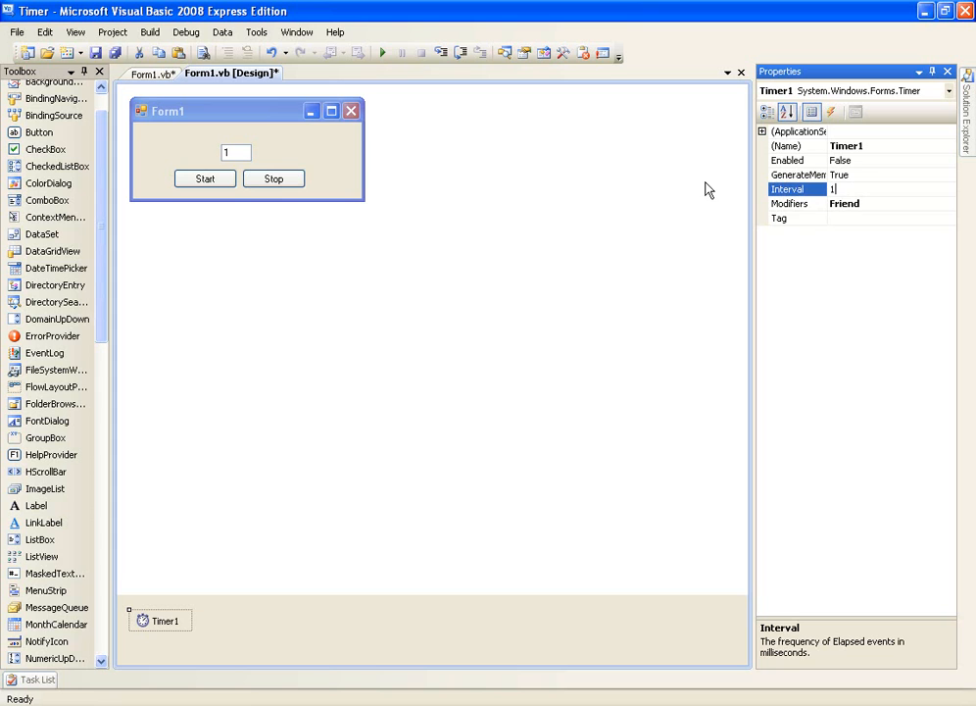
text(000)
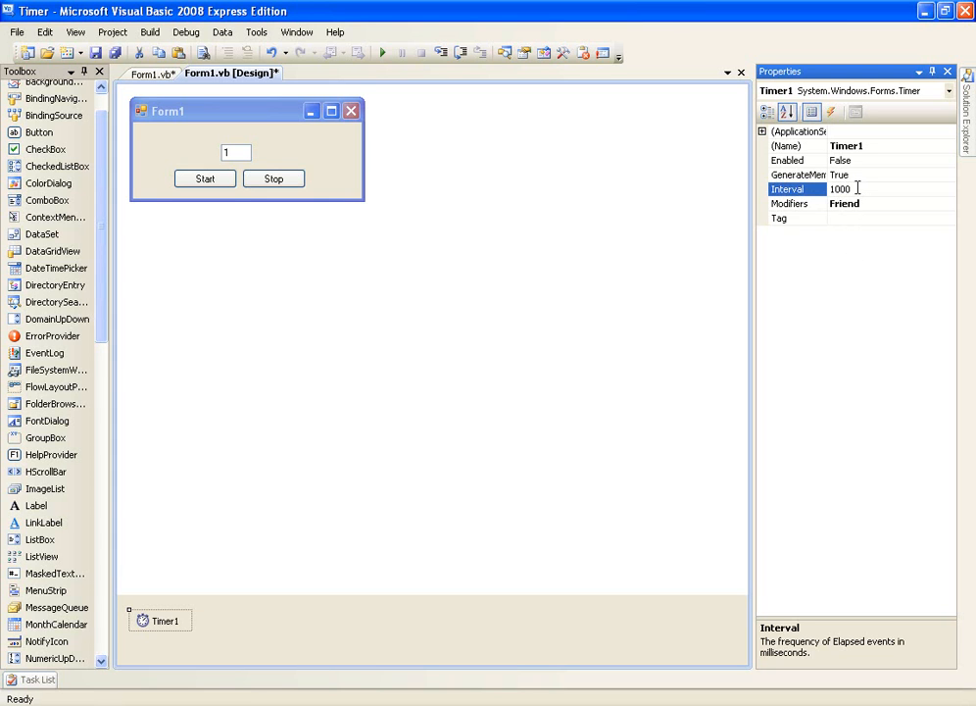
mouse_move(861, 188)
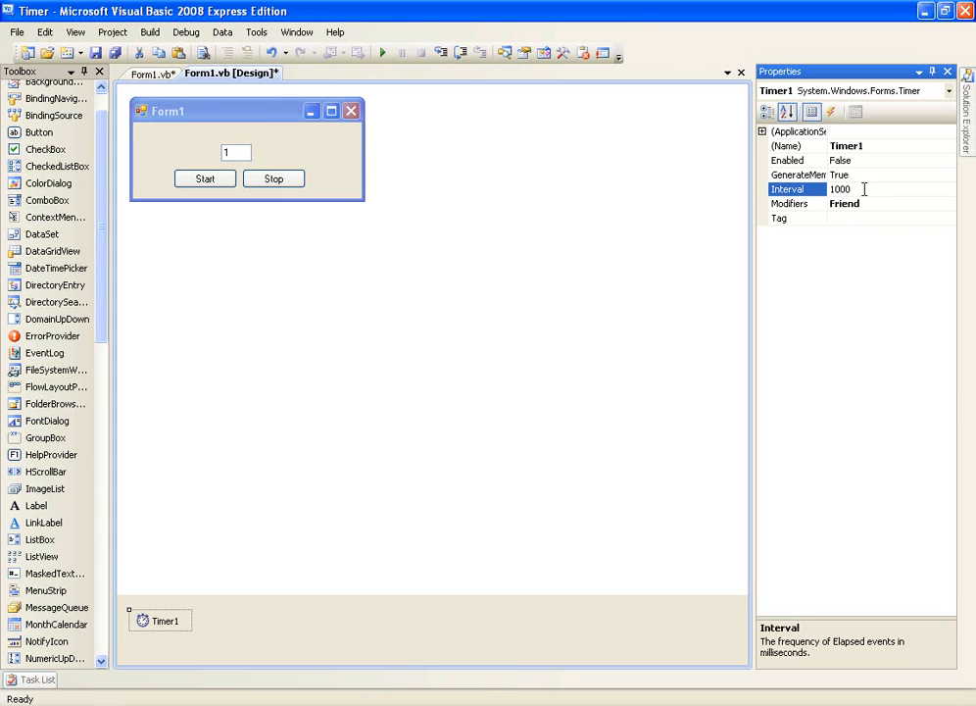
text(20)
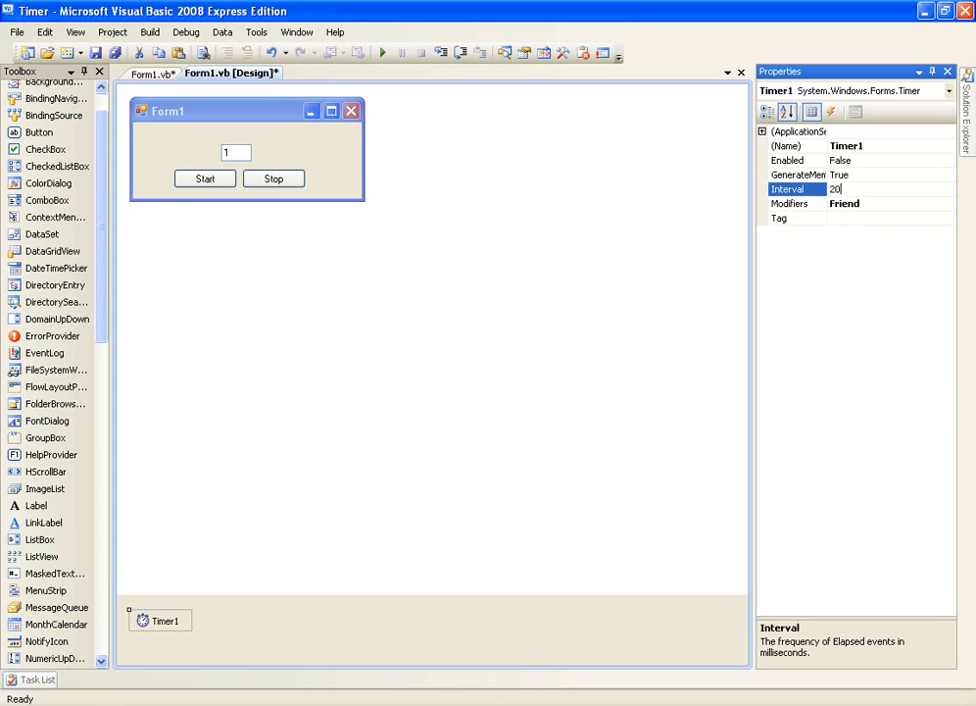
text(1000)
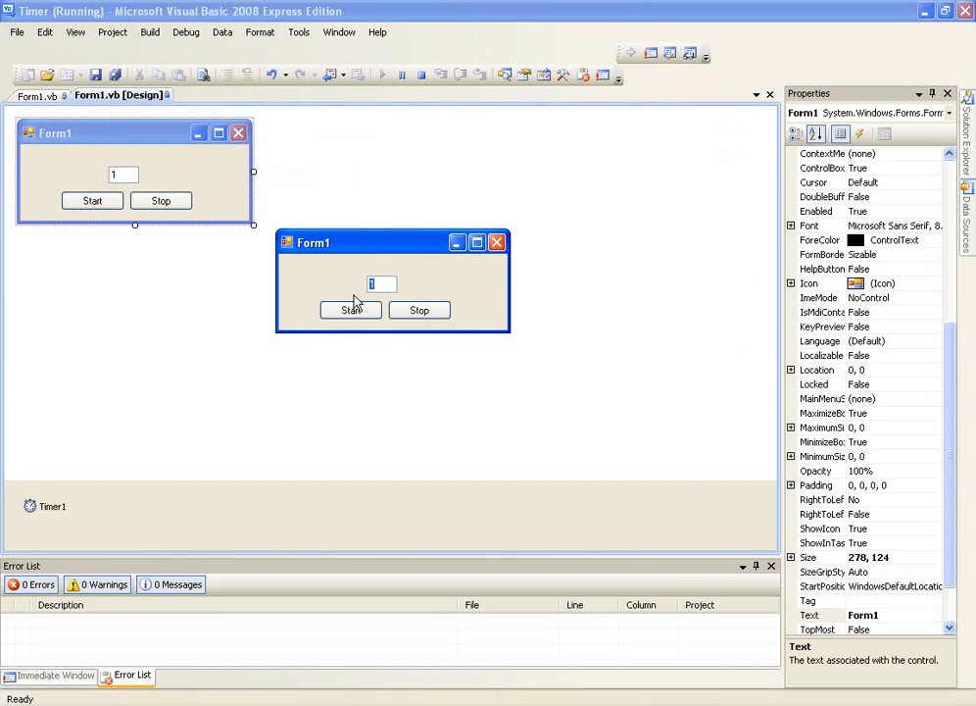
Step: Run the app, start the timer so the textbox counts past 11, then close it
click(349, 309)
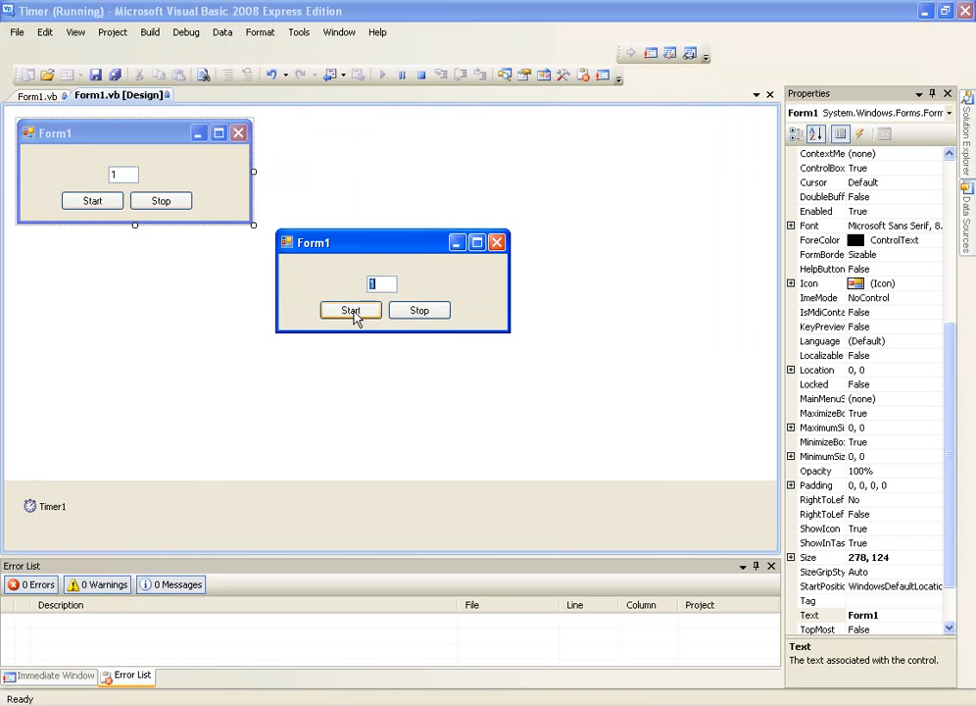
click(349, 309)
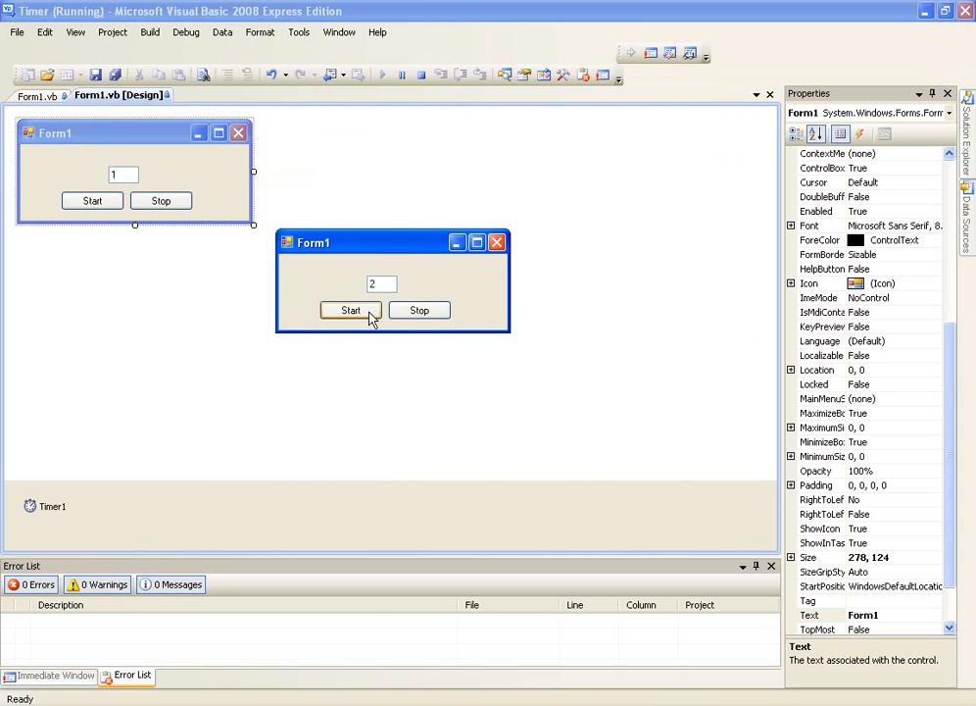
click(349, 310)
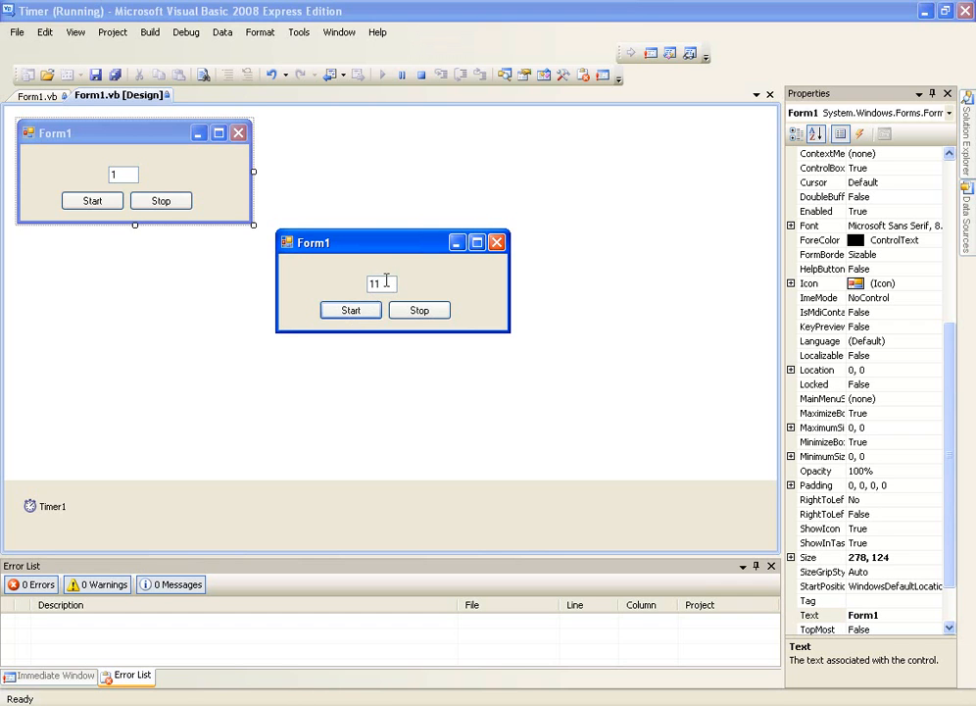
click(498, 243)
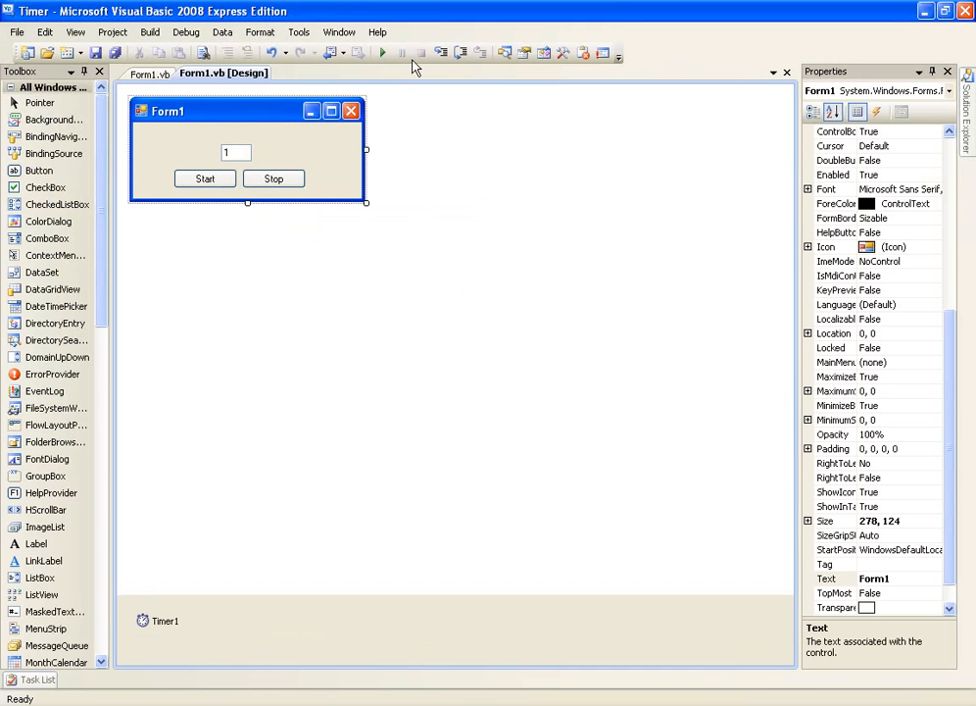
mouse_move(419, 53)
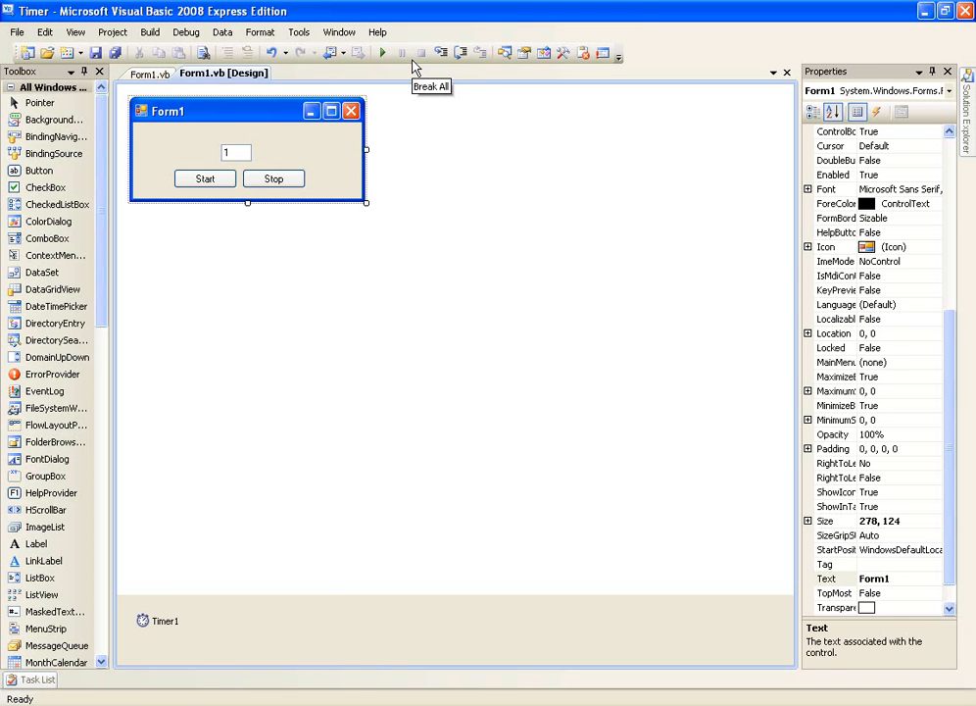
mouse_move(247, 218)
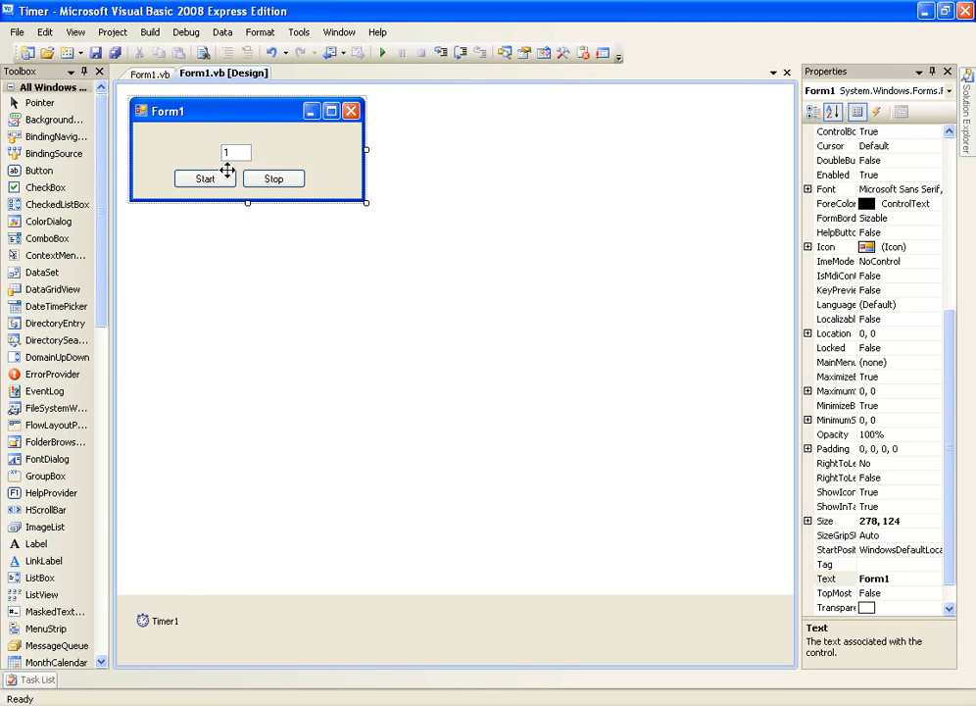
mouse_move(247, 202)
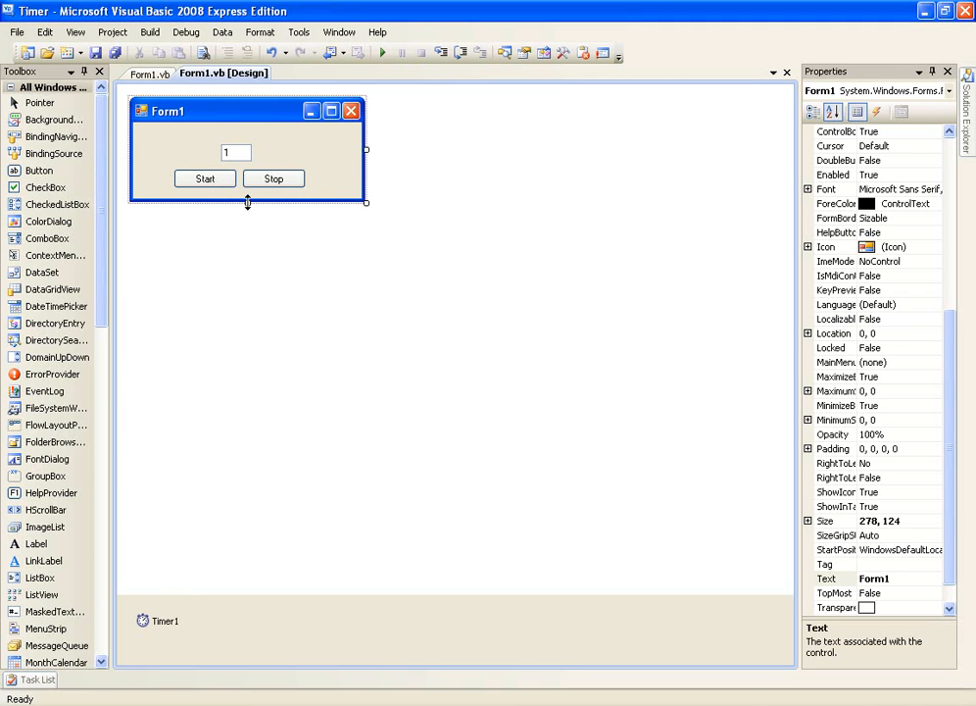
Step: Open the Button1_Click handler code from the Start button in the designer
click(204, 179)
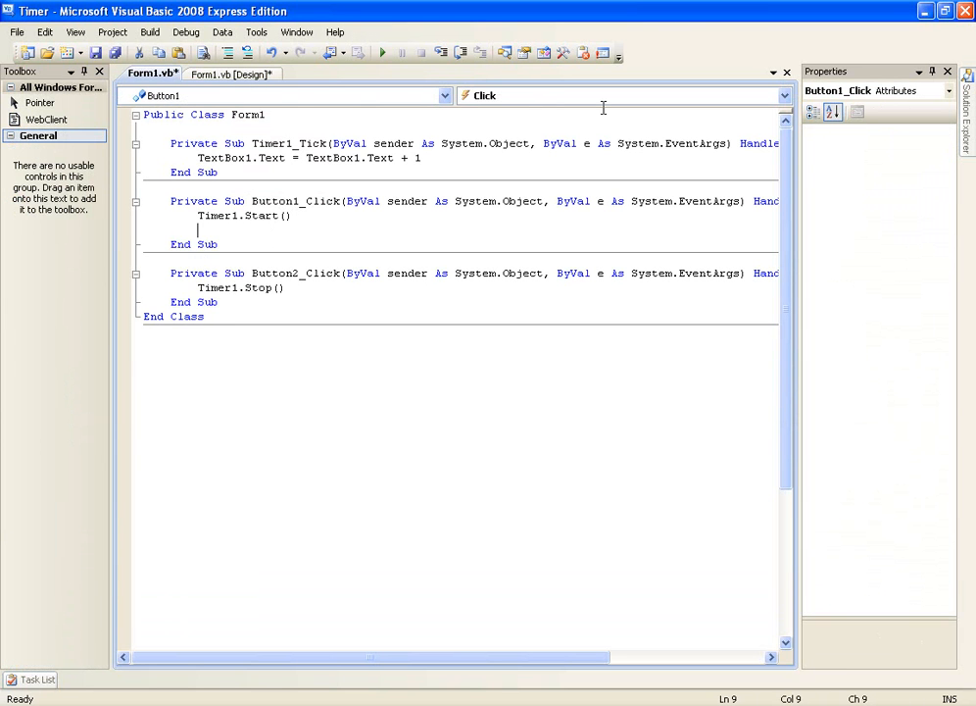
text(Timer1.Interval = 1)
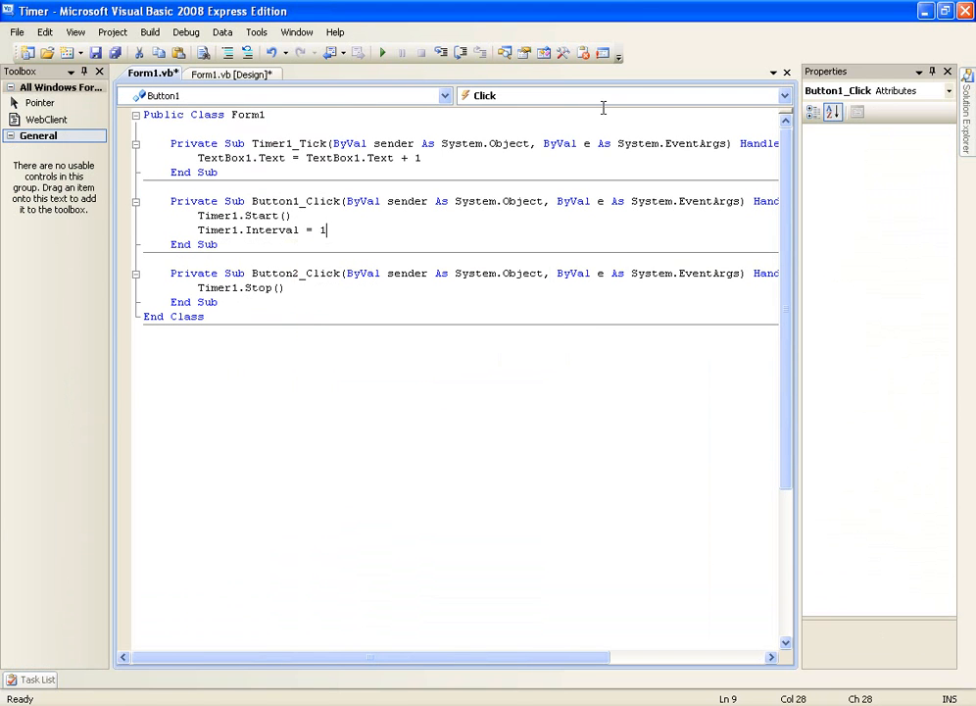
text(000)
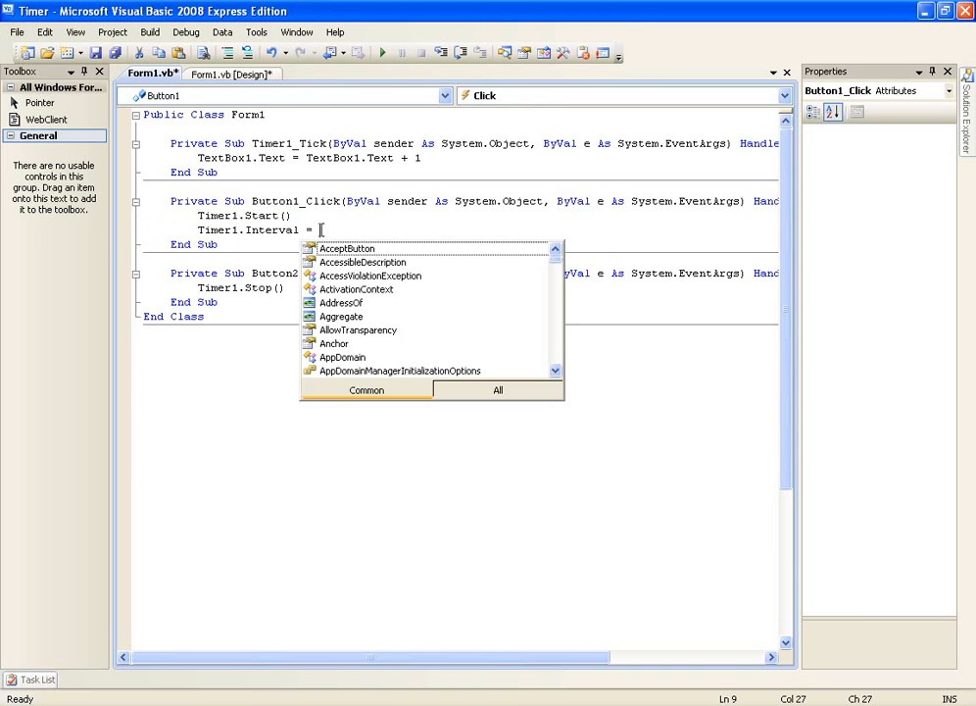
text(Textbox2.text)
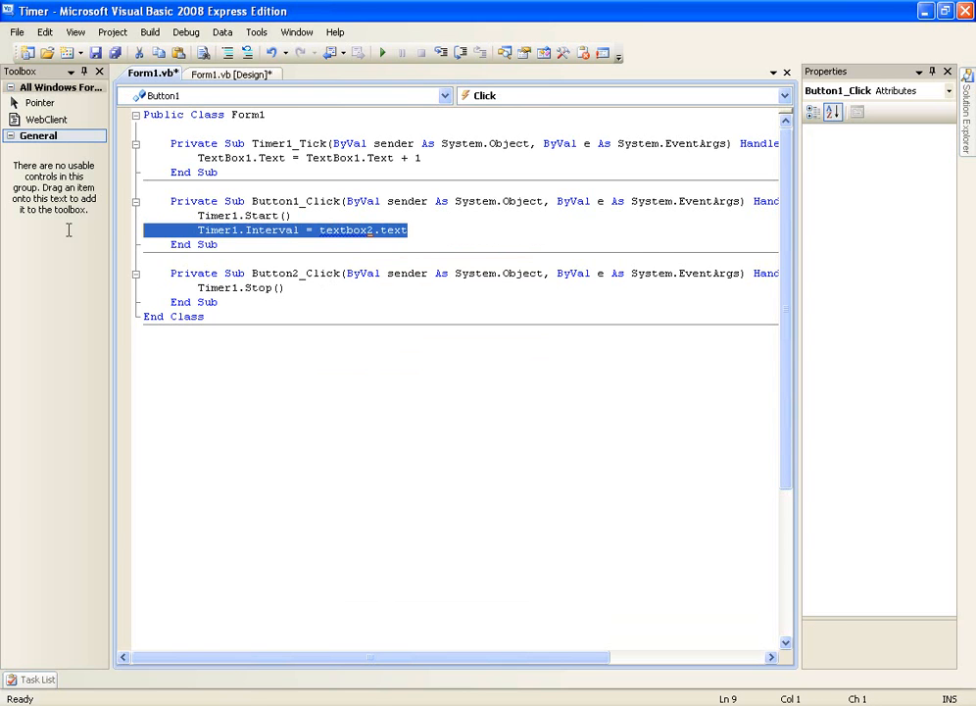
key(Delete)
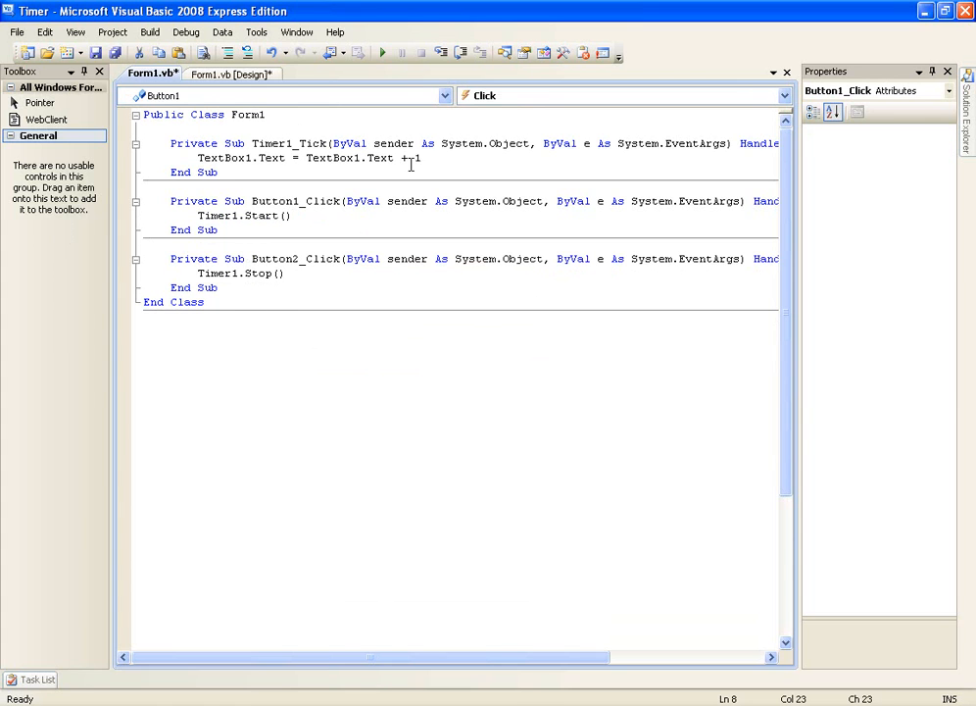
mouse_move(231, 75)
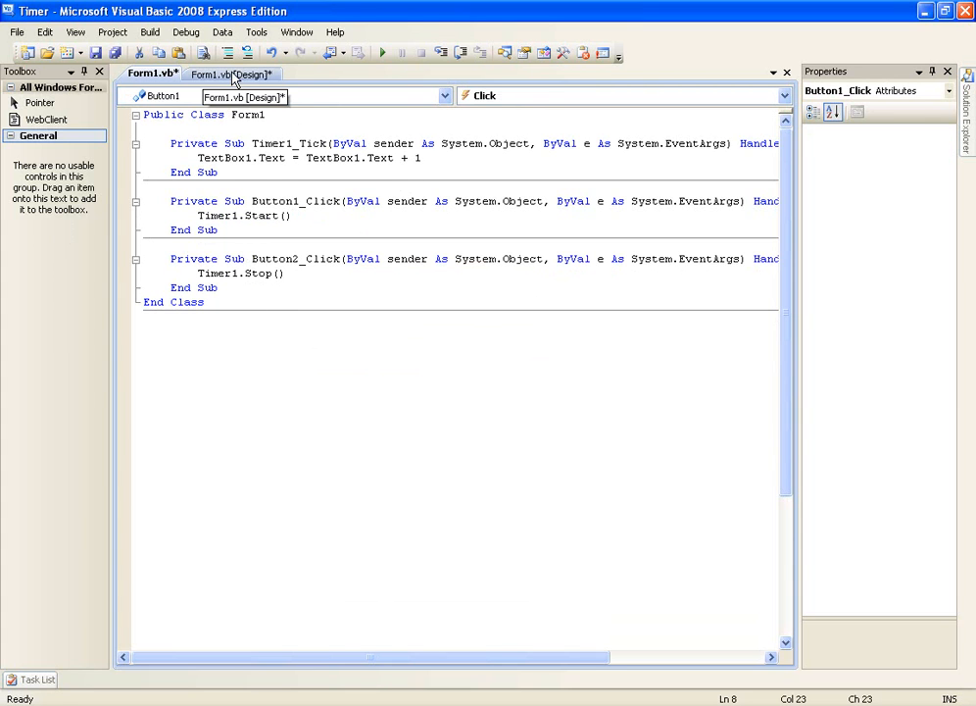